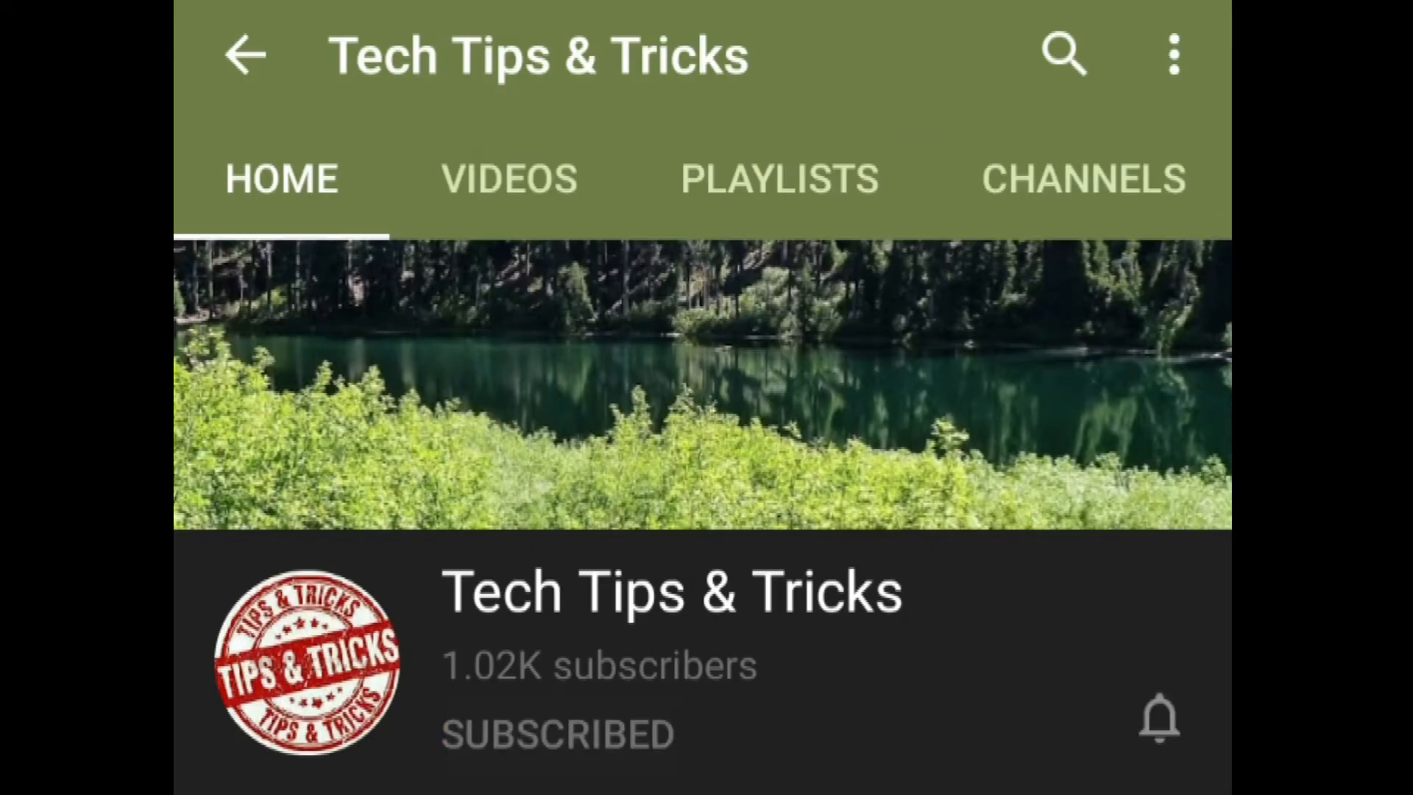
- Try launching Task Manager from the Start search and dismiss the 'disabled by administrator' message
{"action": "left_click", "coordinate": [1160, 716]}
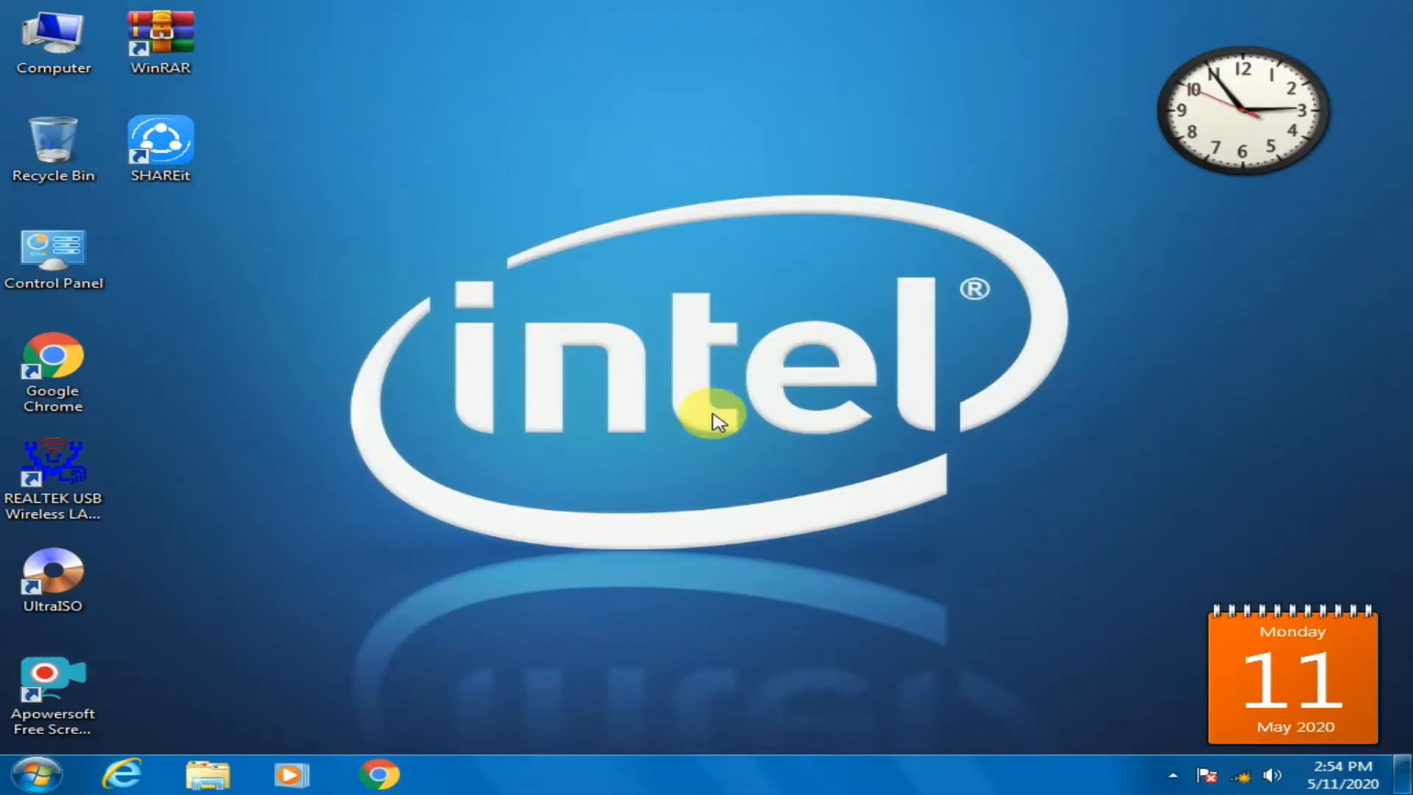
{"action": "right_click", "coordinate": [621, 775]}
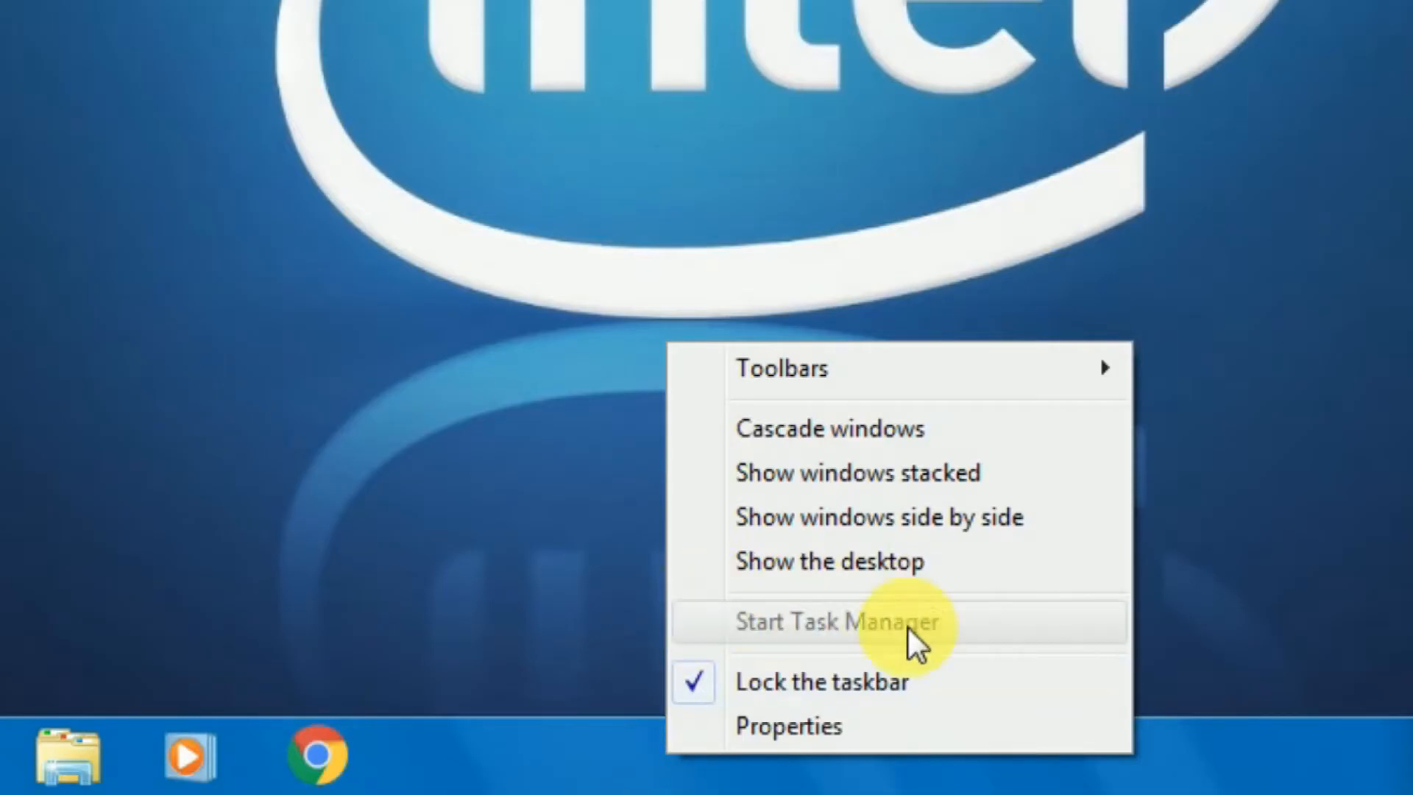
{"action": "mouse_move", "coordinate": [789, 635]}
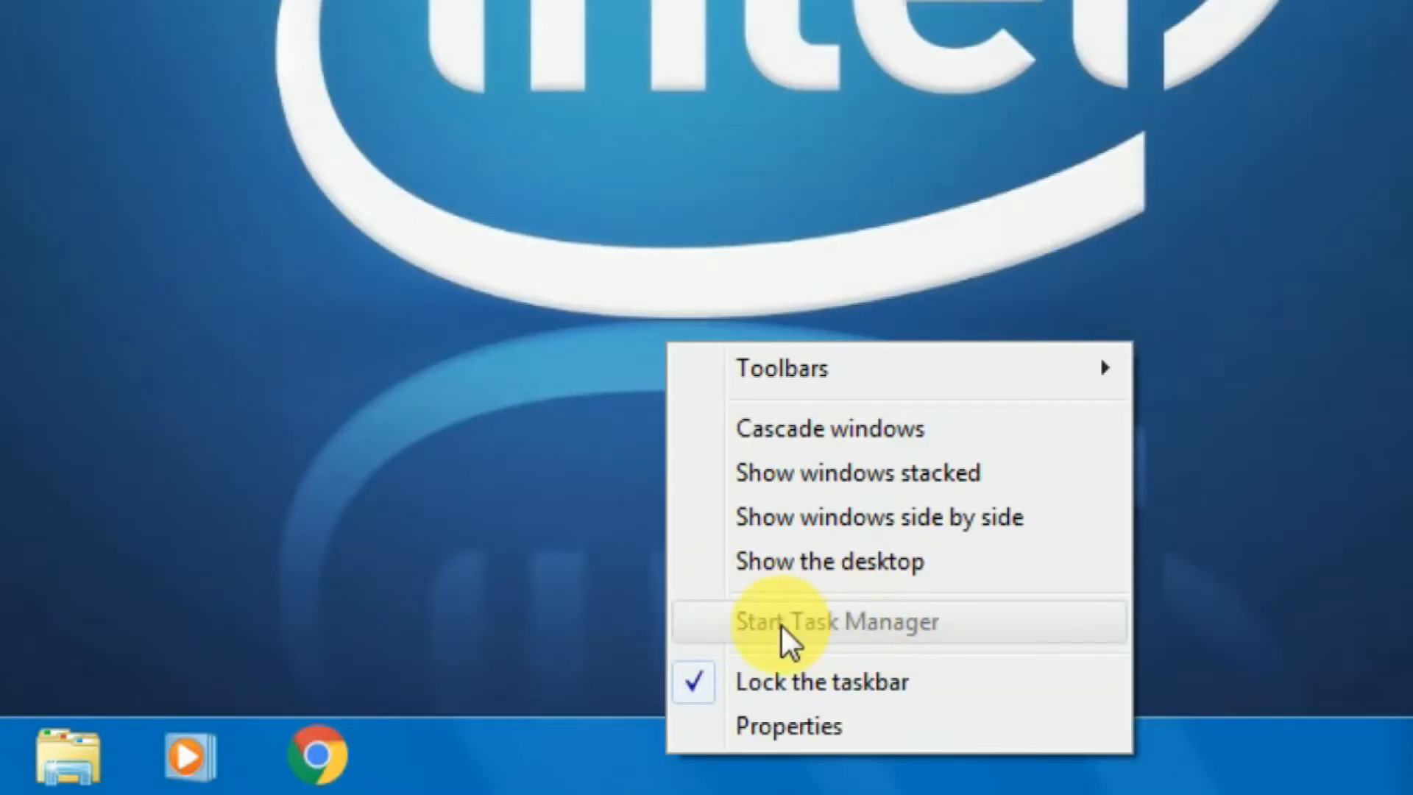
{"action": "mouse_move", "coordinate": [1018, 627]}
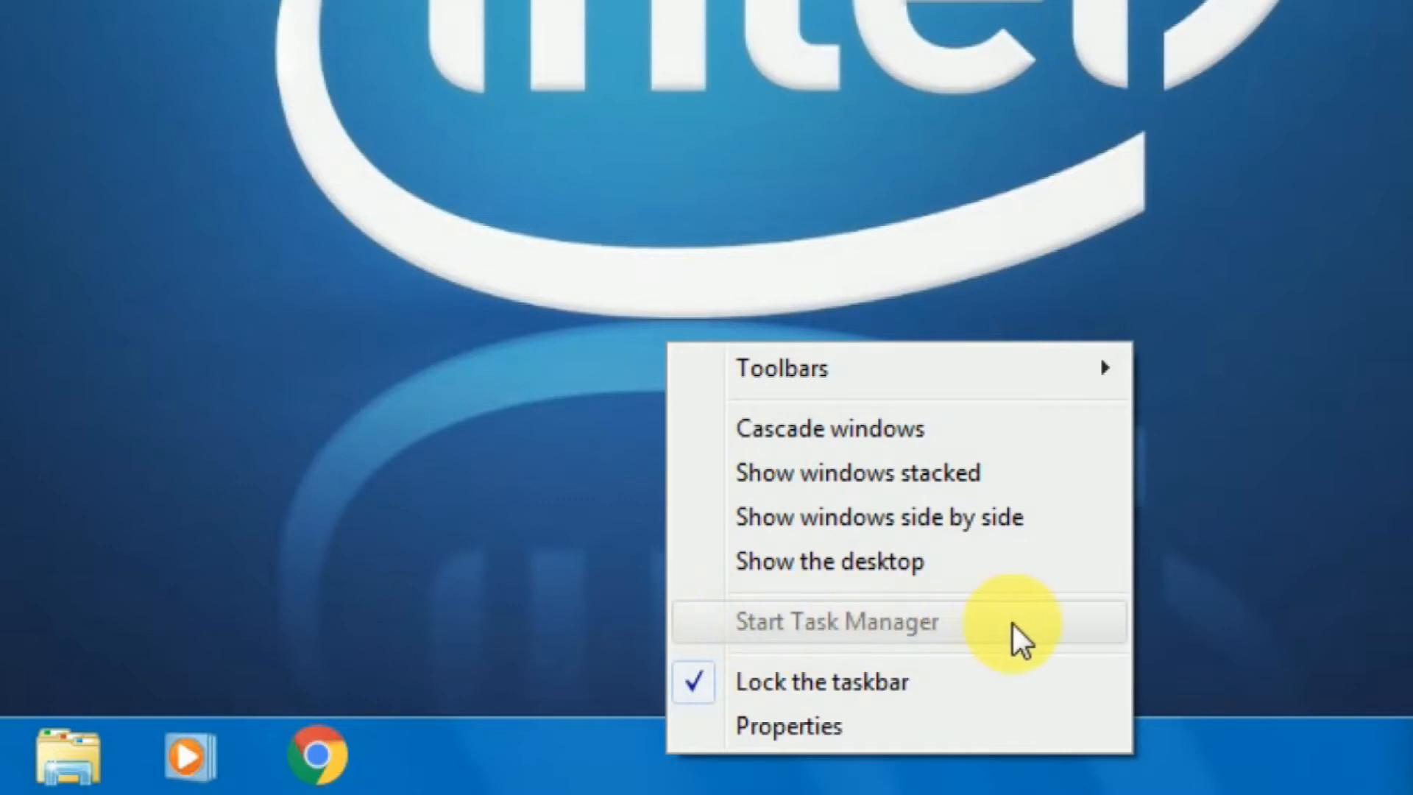
{"action": "mouse_move", "coordinate": [1000, 640]}
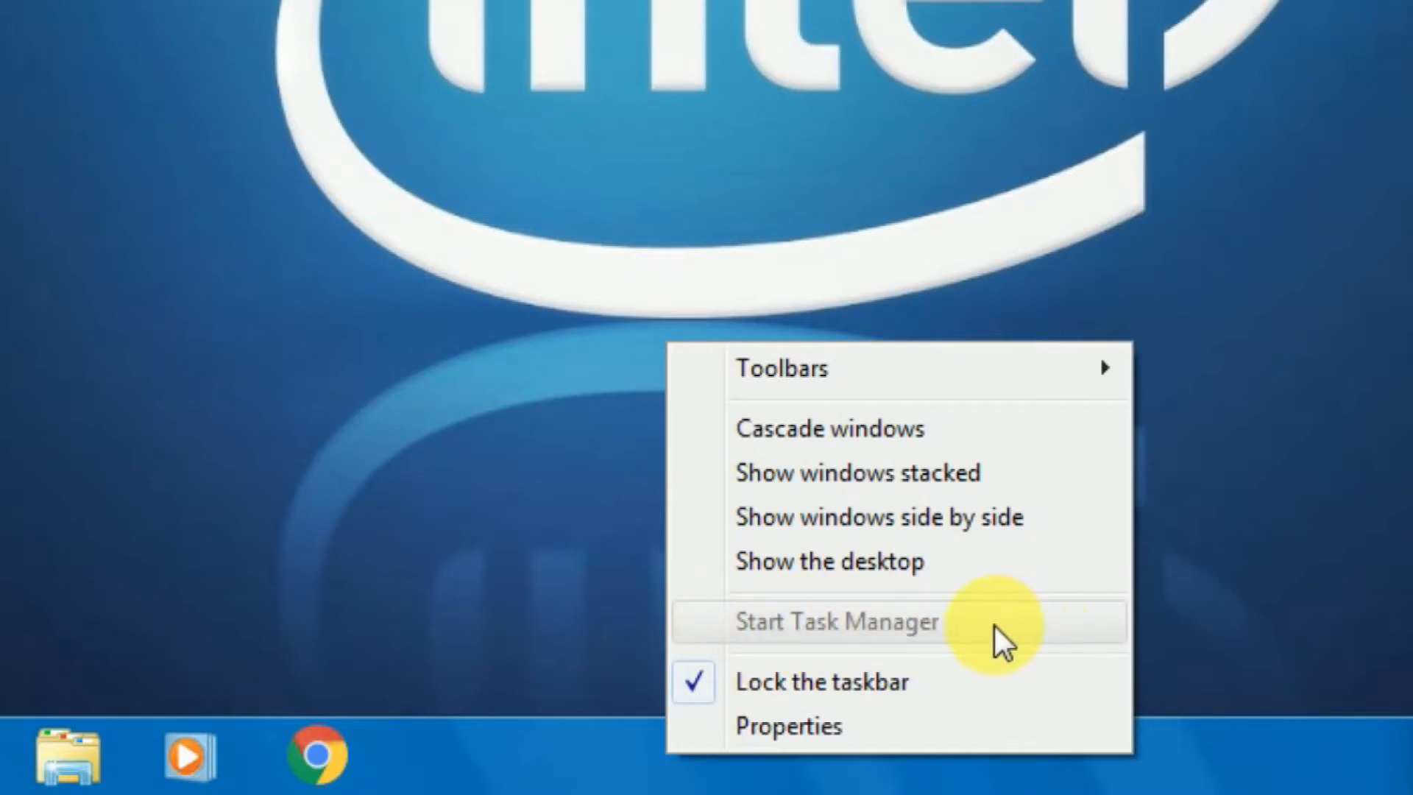
{"action": "left_click", "coordinate": [41, 773]}
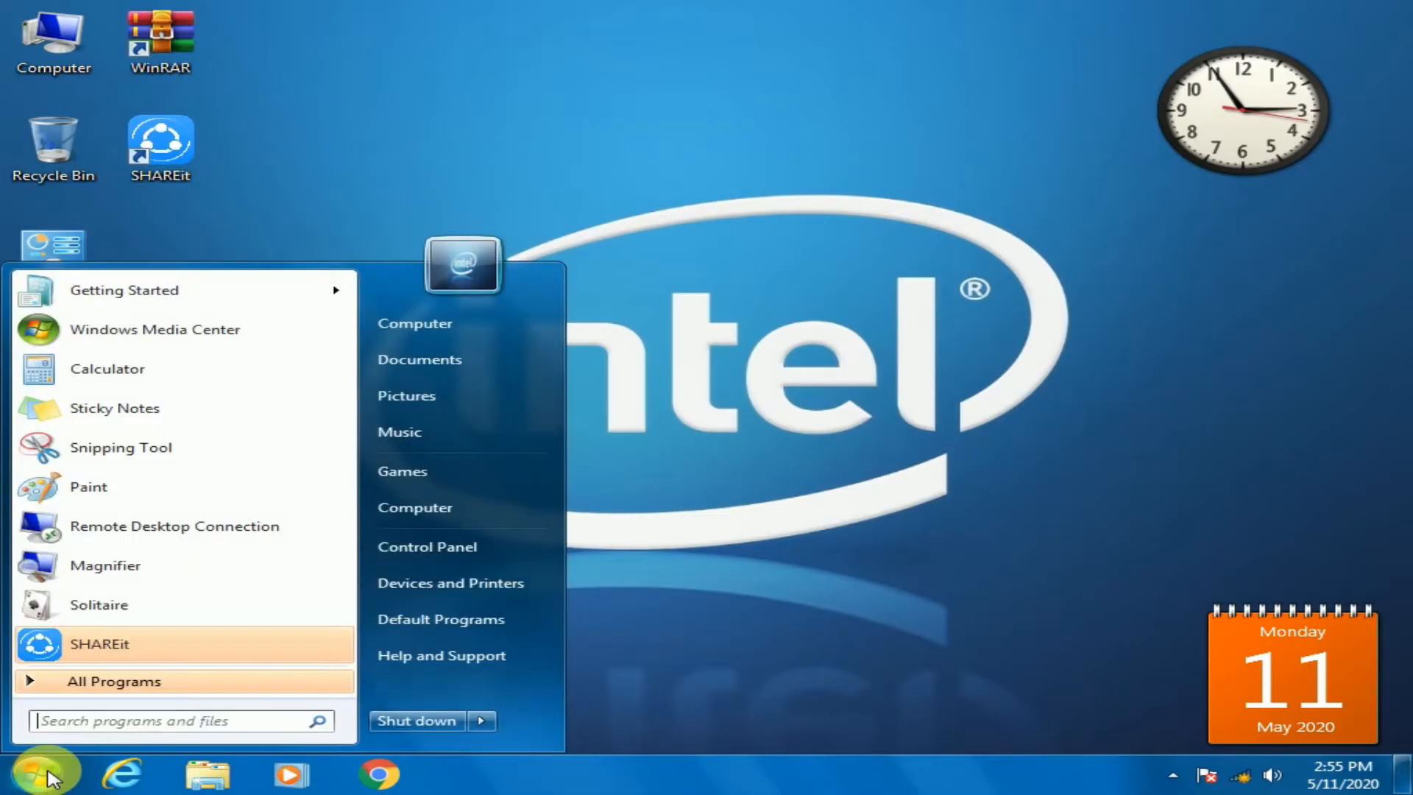
{"action": "type", "text": "task ma"}
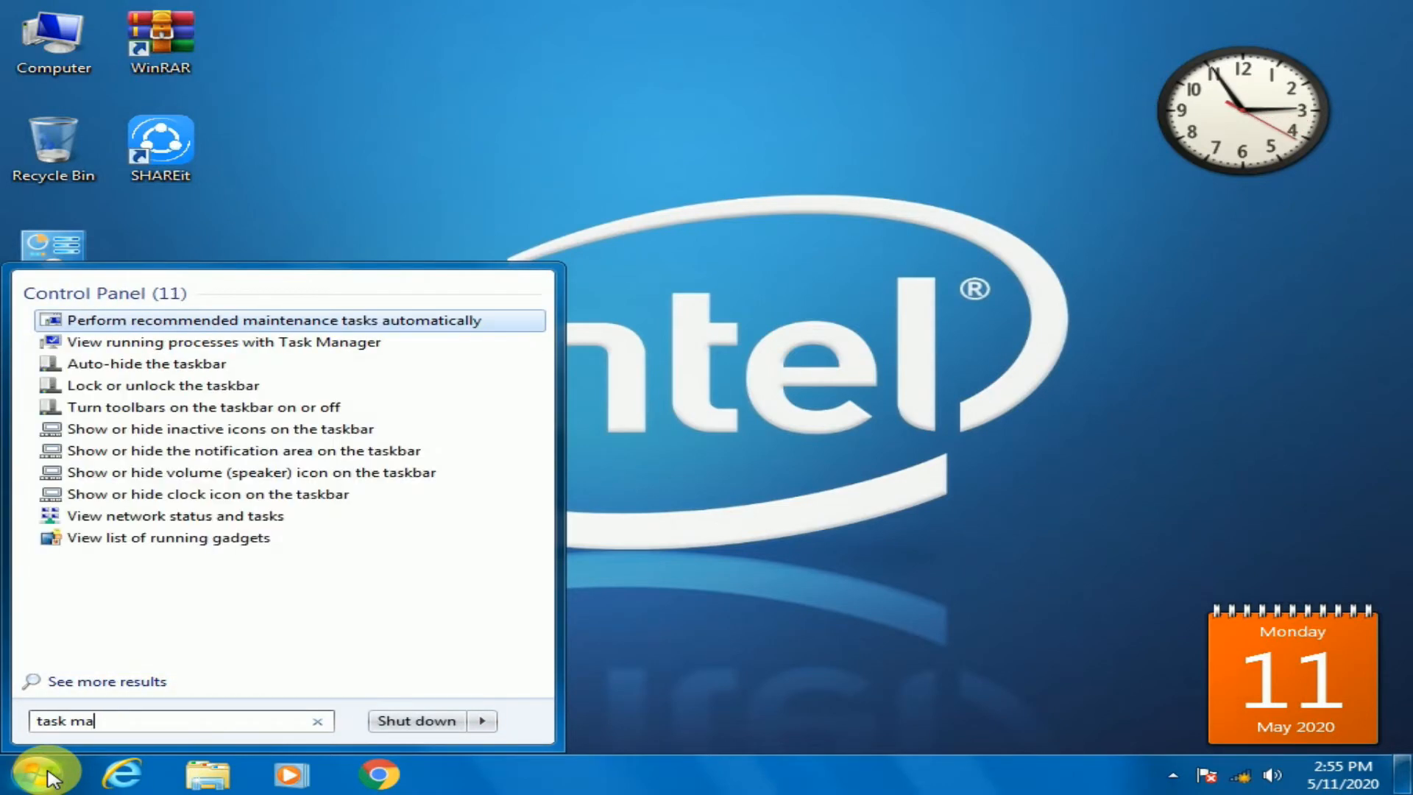
{"action": "type", "text": "nager"}
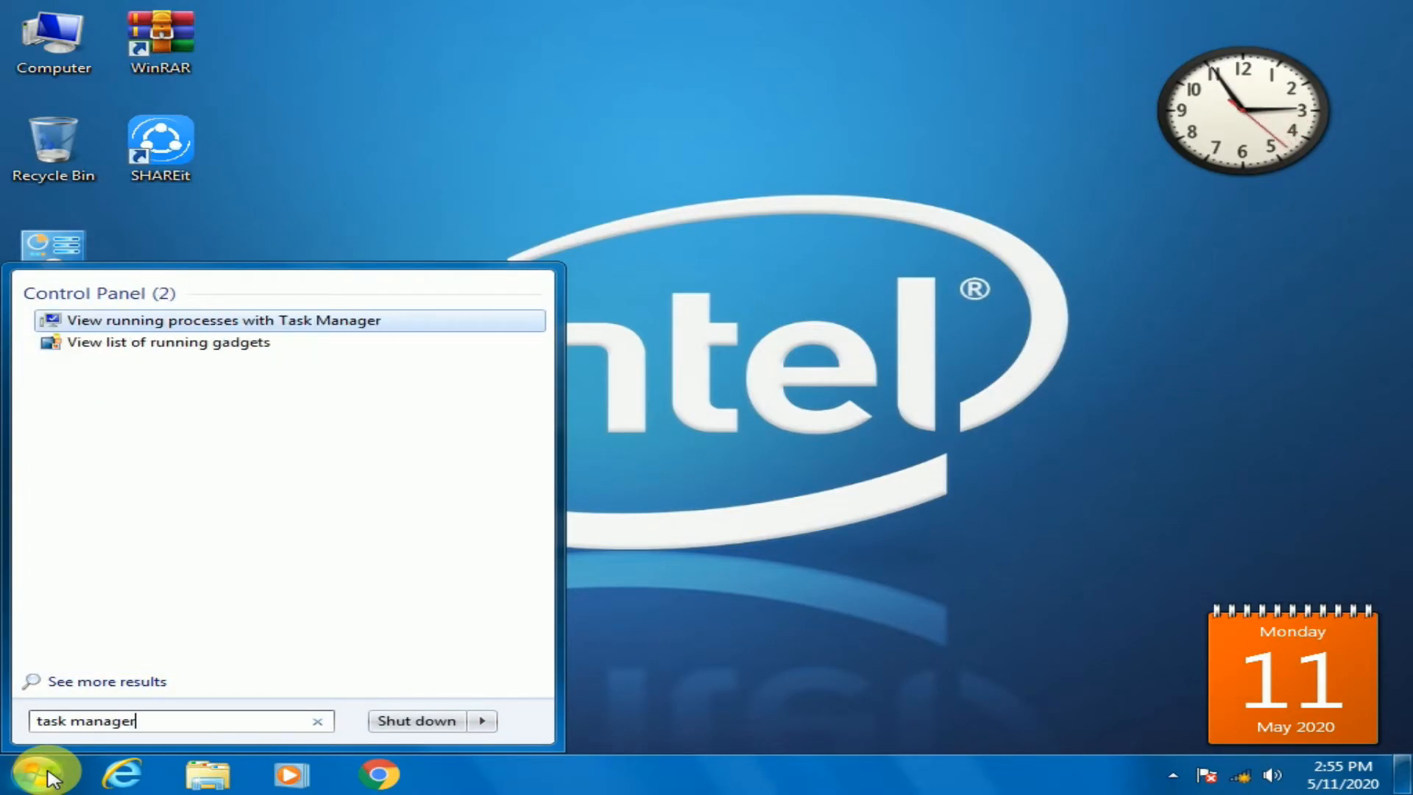
{"action": "left_click", "coordinate": [221, 320]}
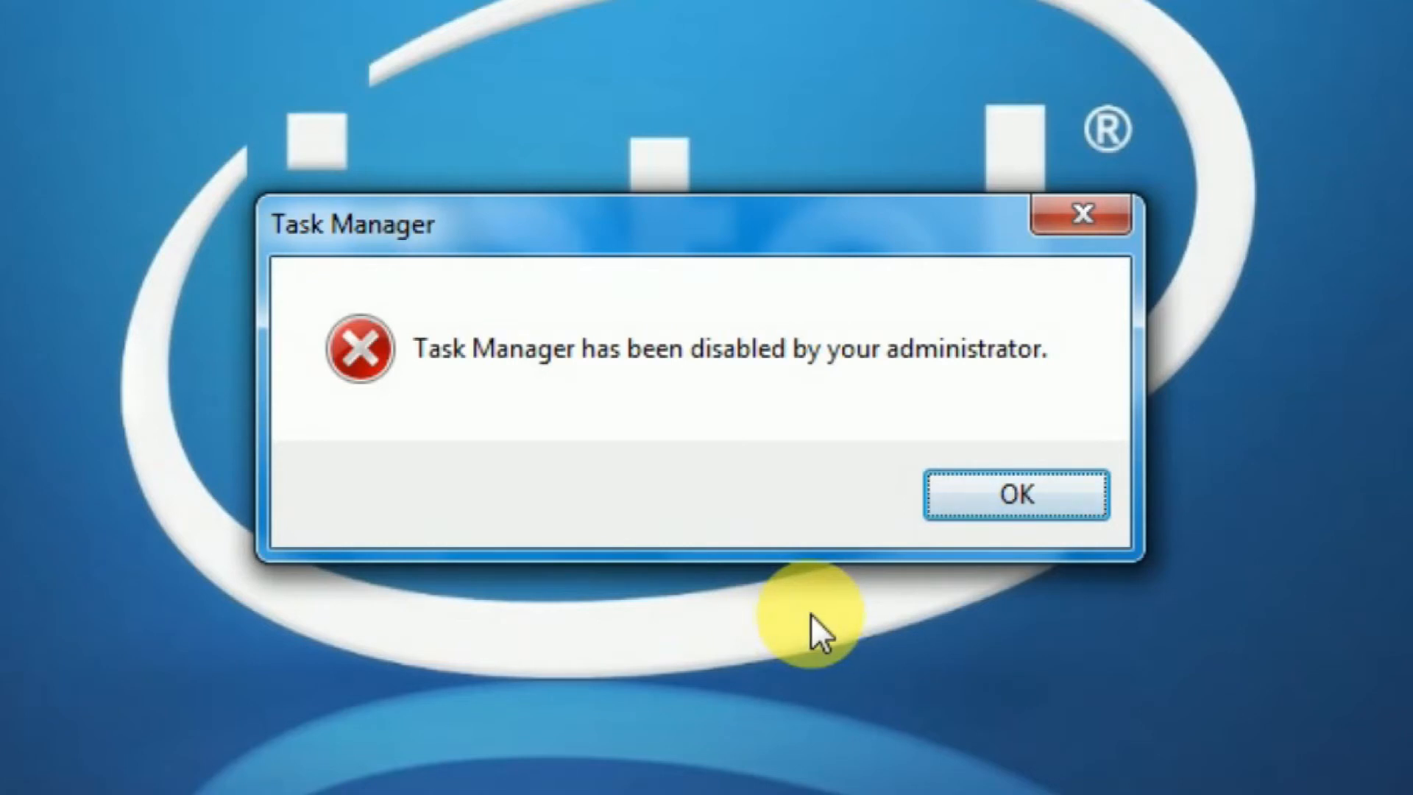
{"action": "mouse_move", "coordinate": [968, 662]}
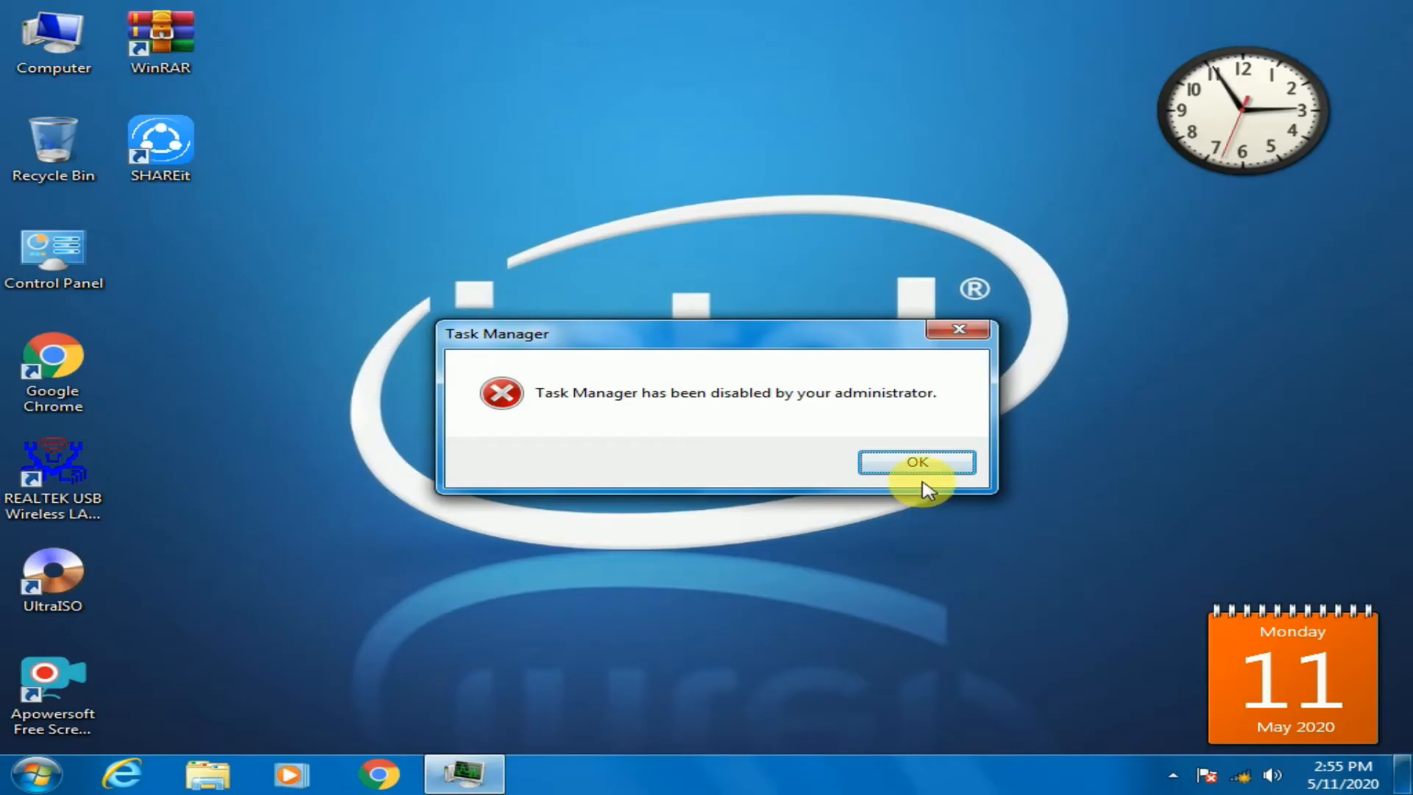
{"action": "left_click", "coordinate": [915, 460]}
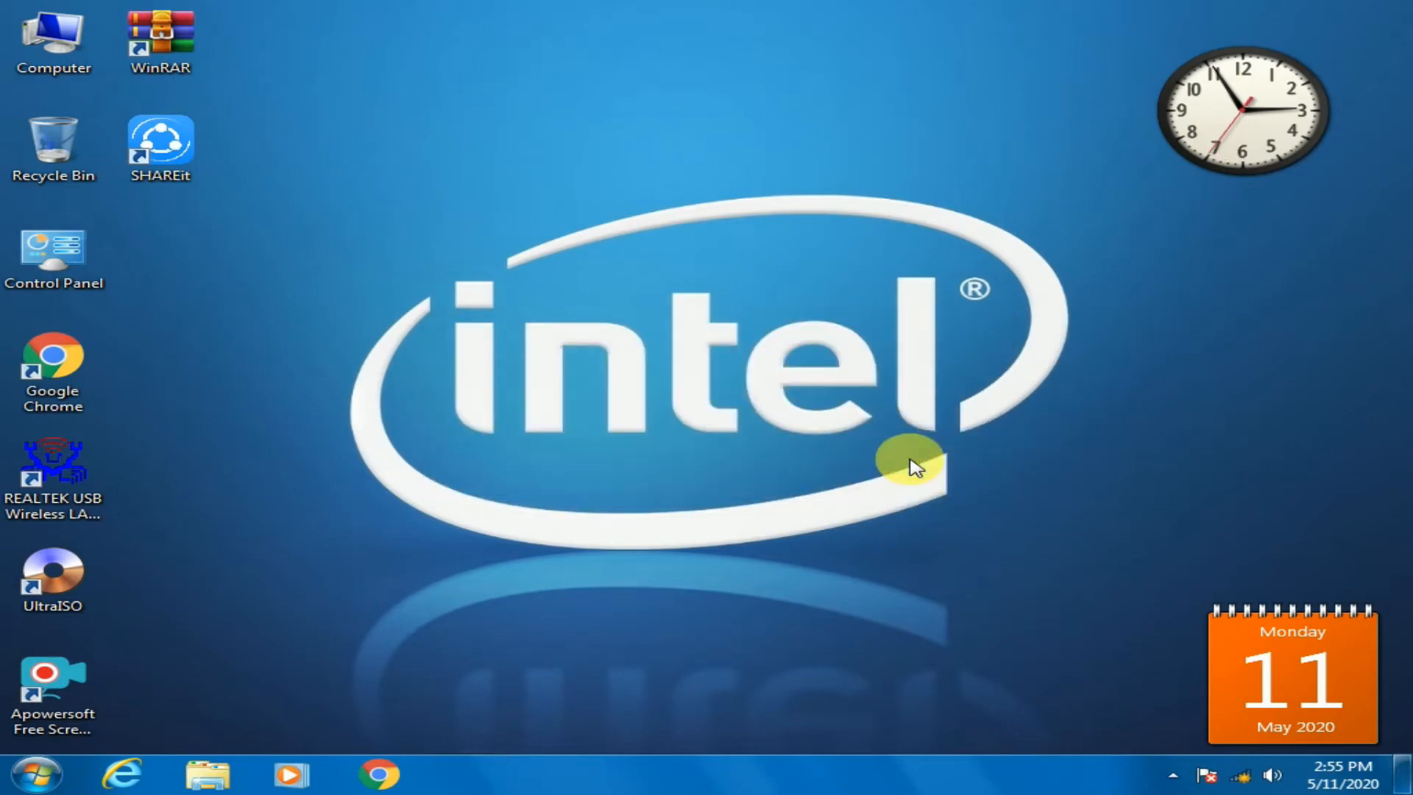
{"action": "mouse_move", "coordinate": [704, 387]}
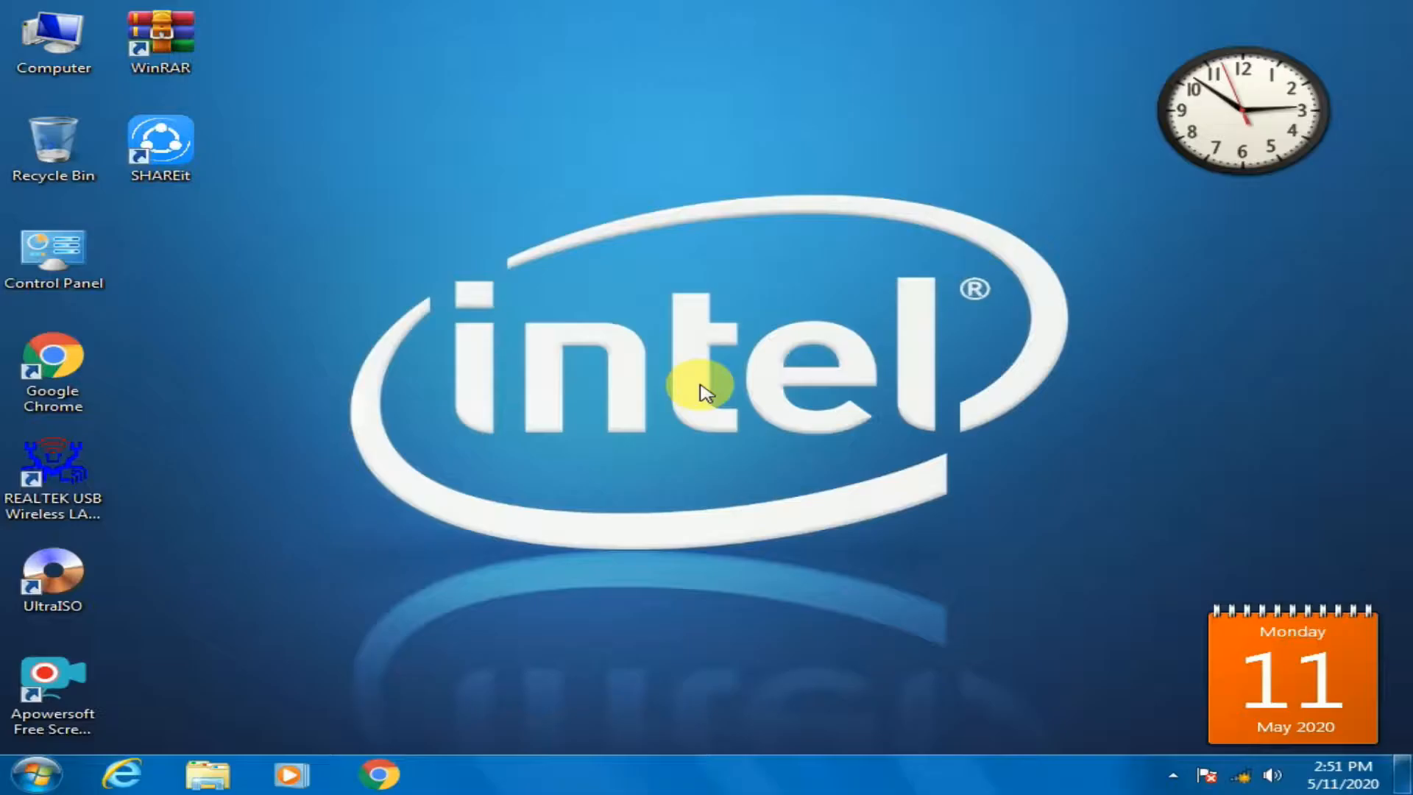
{"action": "mouse_move", "coordinate": [35, 772]}
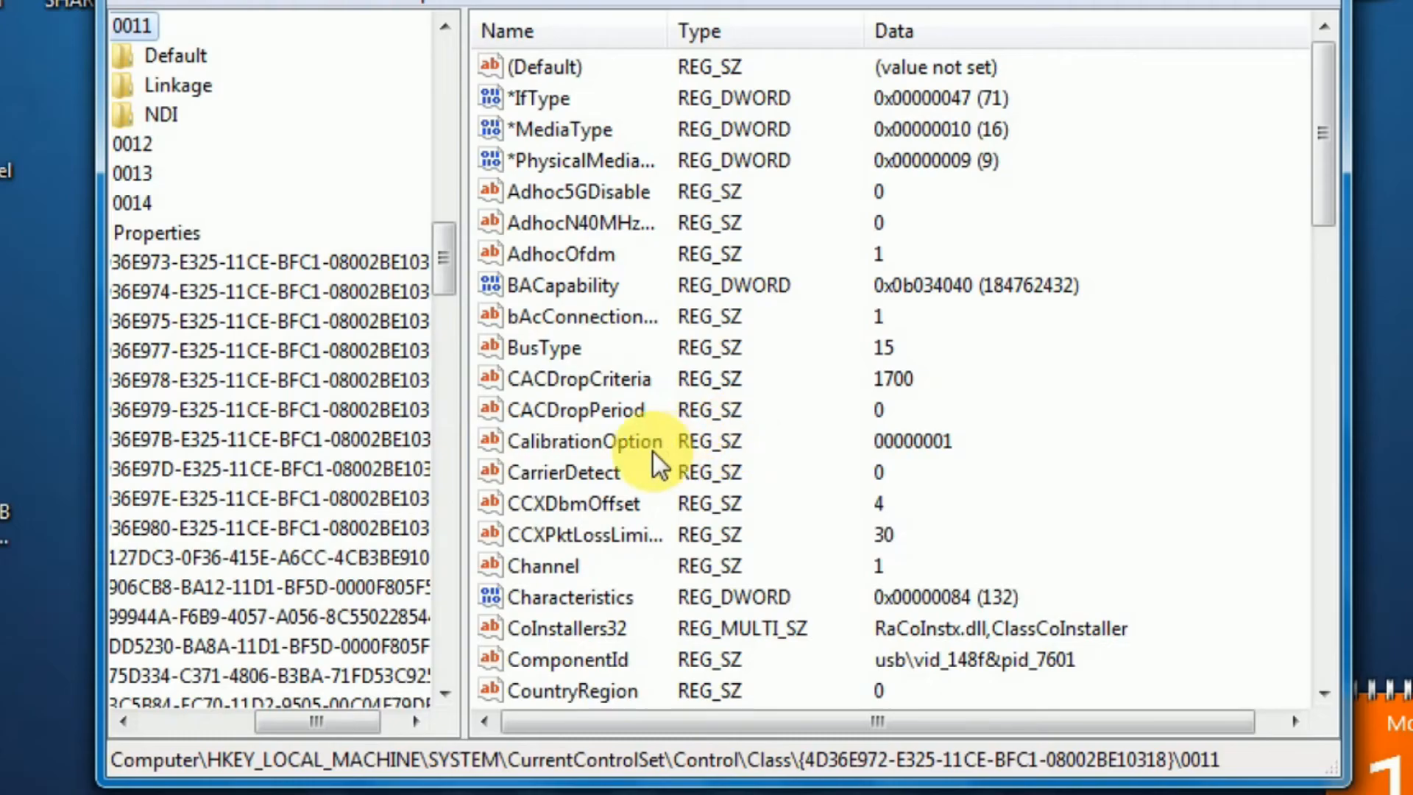
- Collapse HKEY_LOCAL_MACHINE and expand HKEY_CURRENT_USER\Software\Microsoft in the tree
{"action": "scroll", "scroll_direction": "left", "scroll_amount": 3}
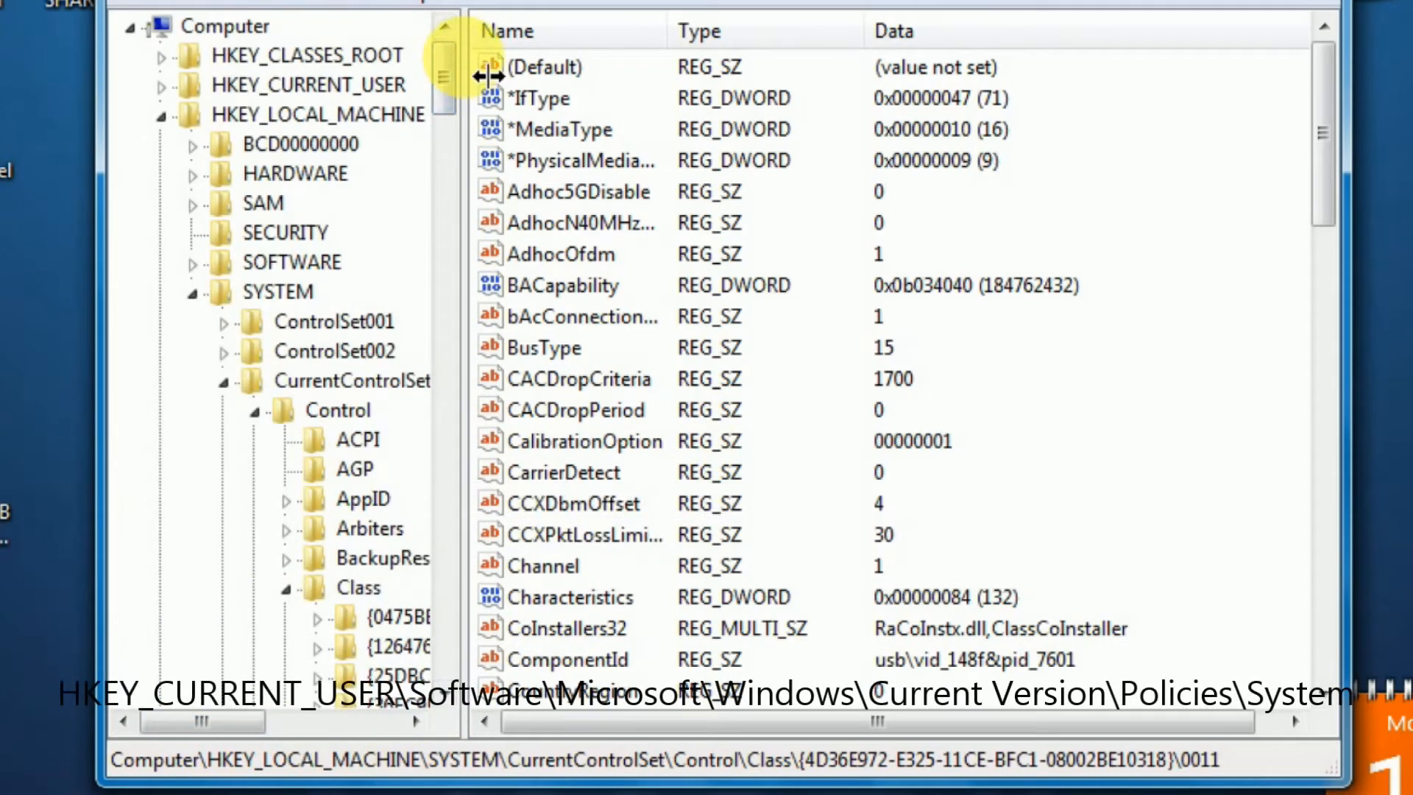
{"action": "mouse_move", "coordinate": [297, 115]}
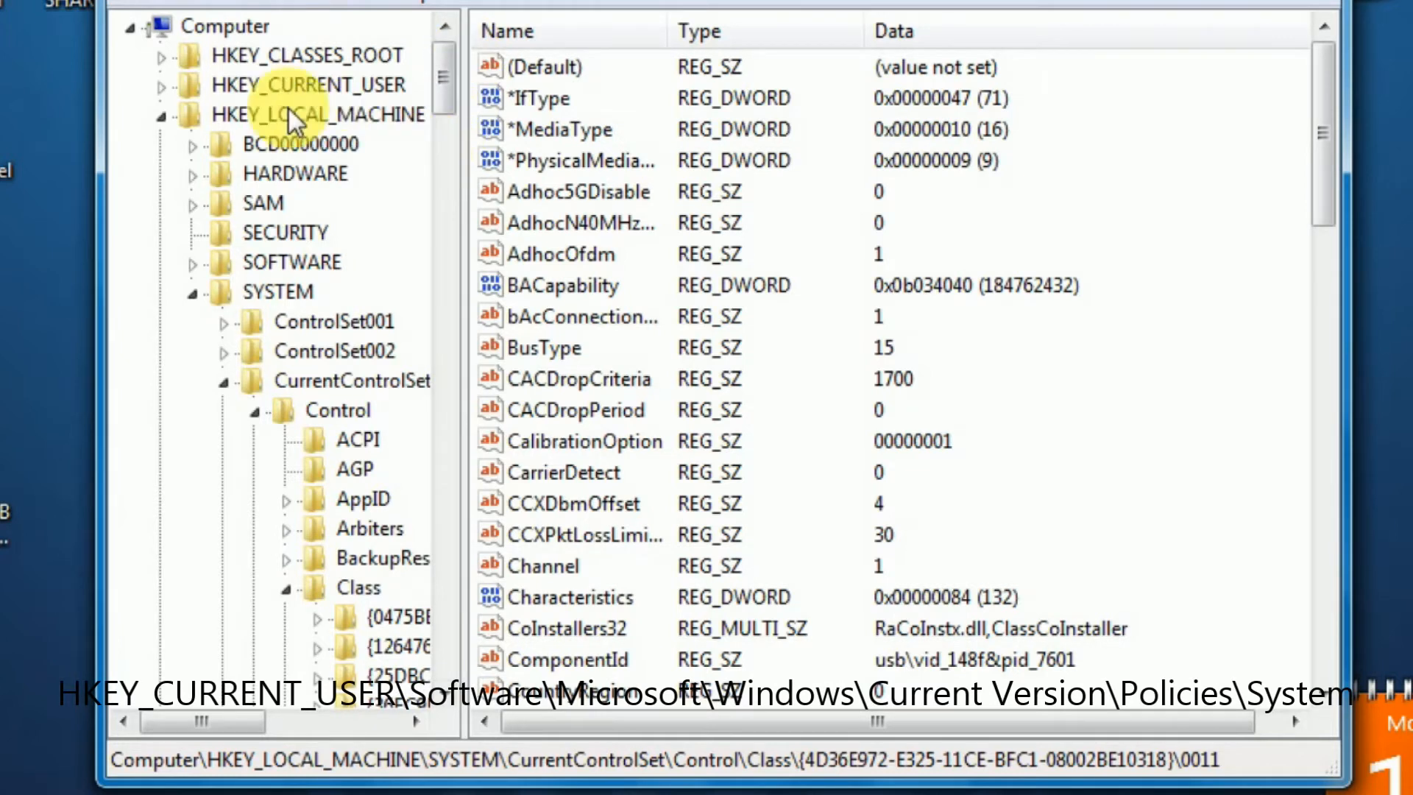
{"action": "left_click", "coordinate": [160, 85]}
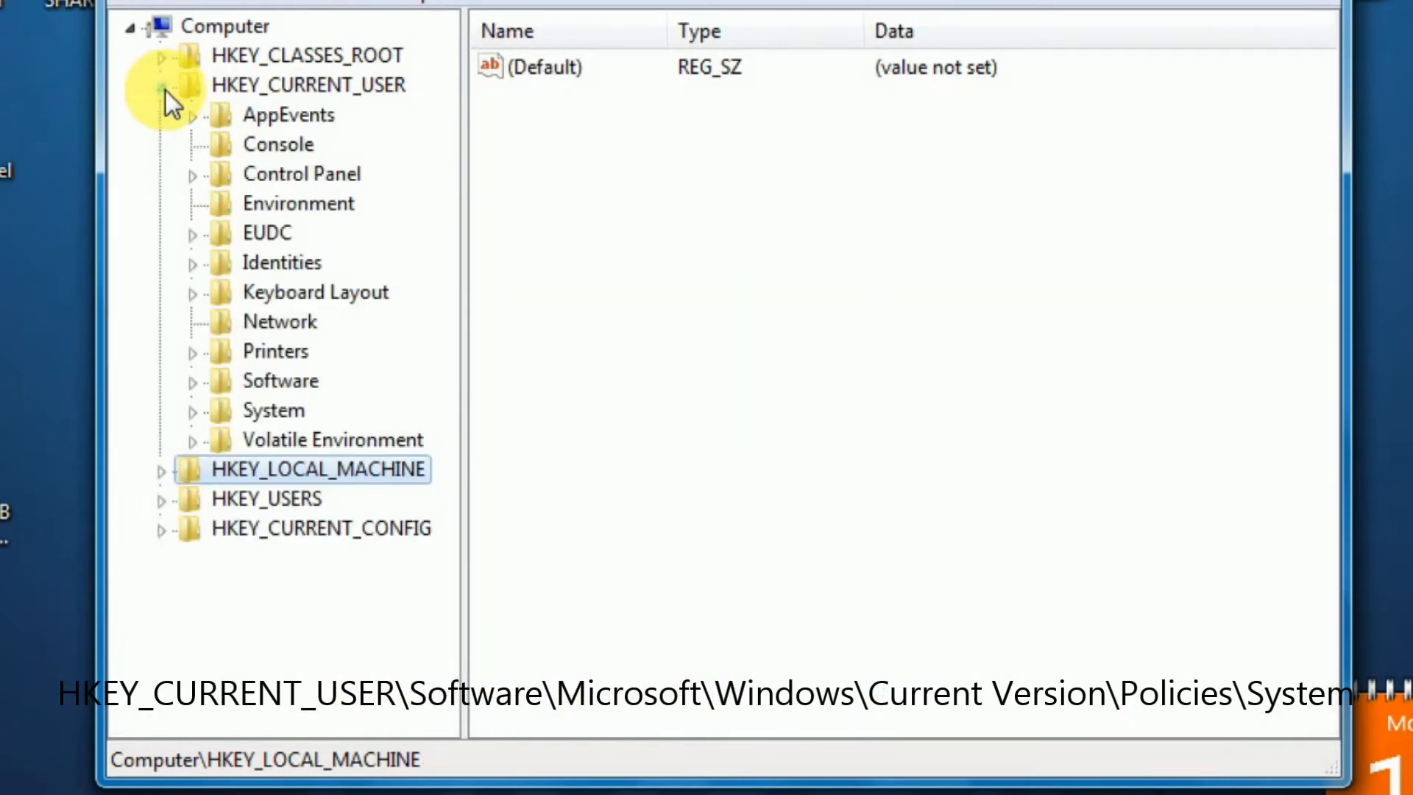
{"action": "left_click", "coordinate": [308, 86]}
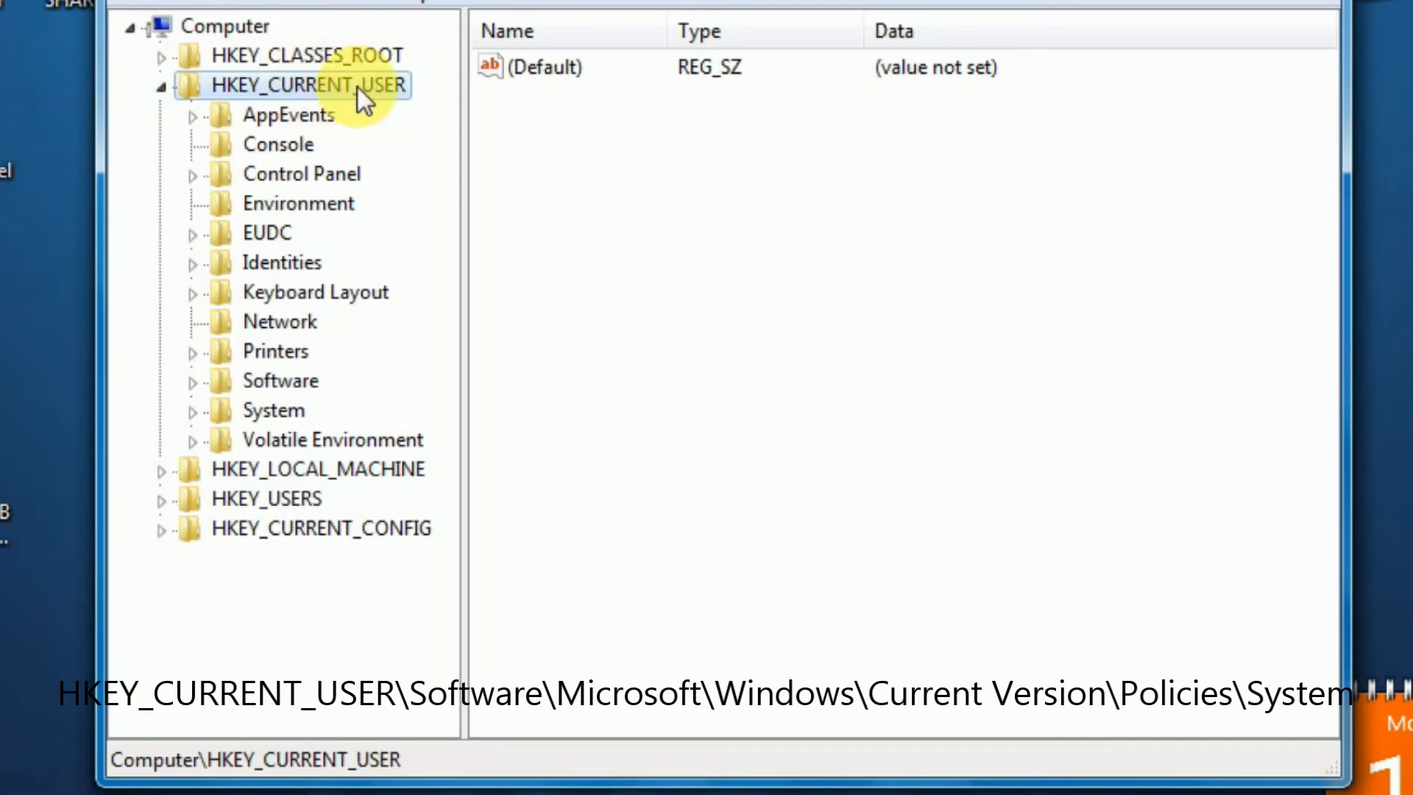
{"action": "left_click", "coordinate": [192, 379]}
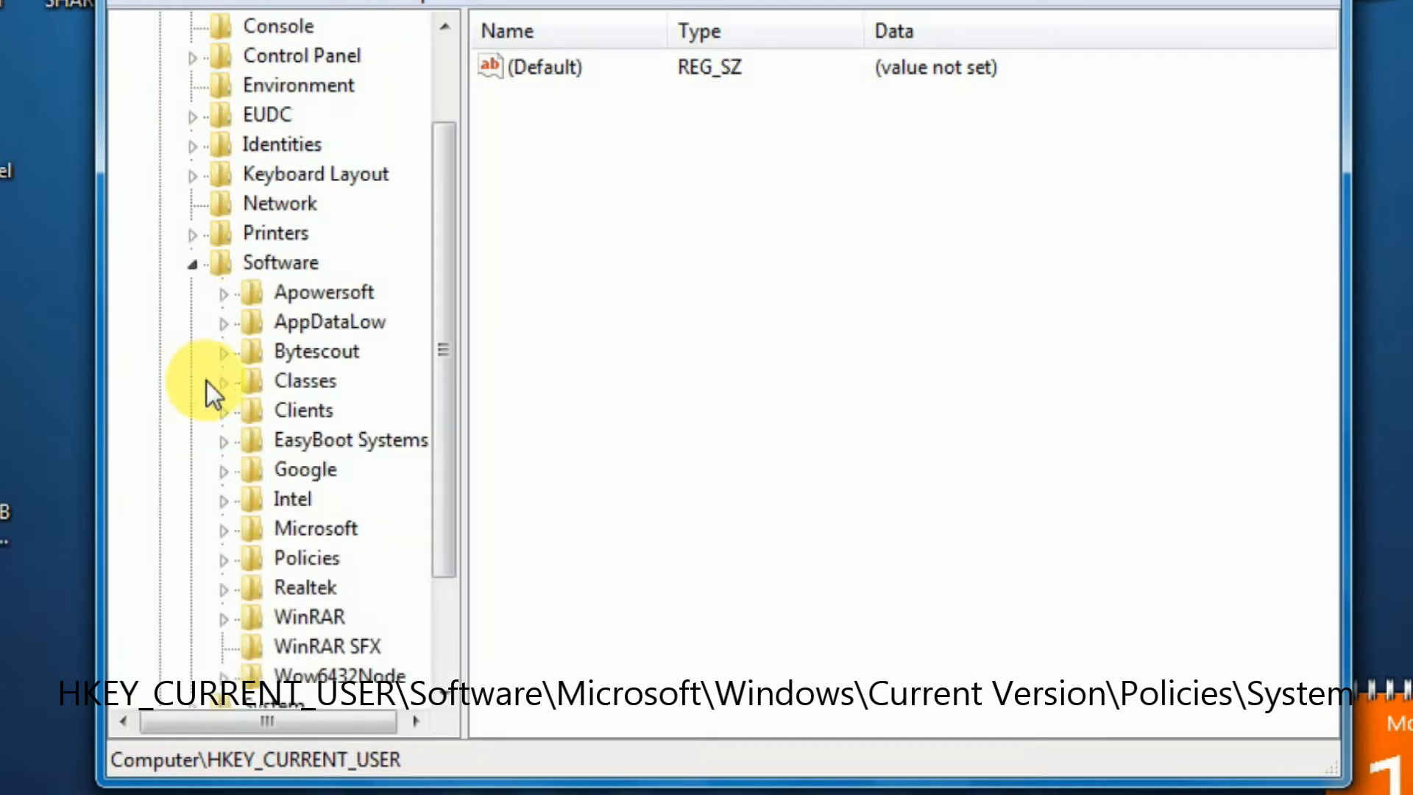
{"action": "mouse_move", "coordinate": [311, 280]}
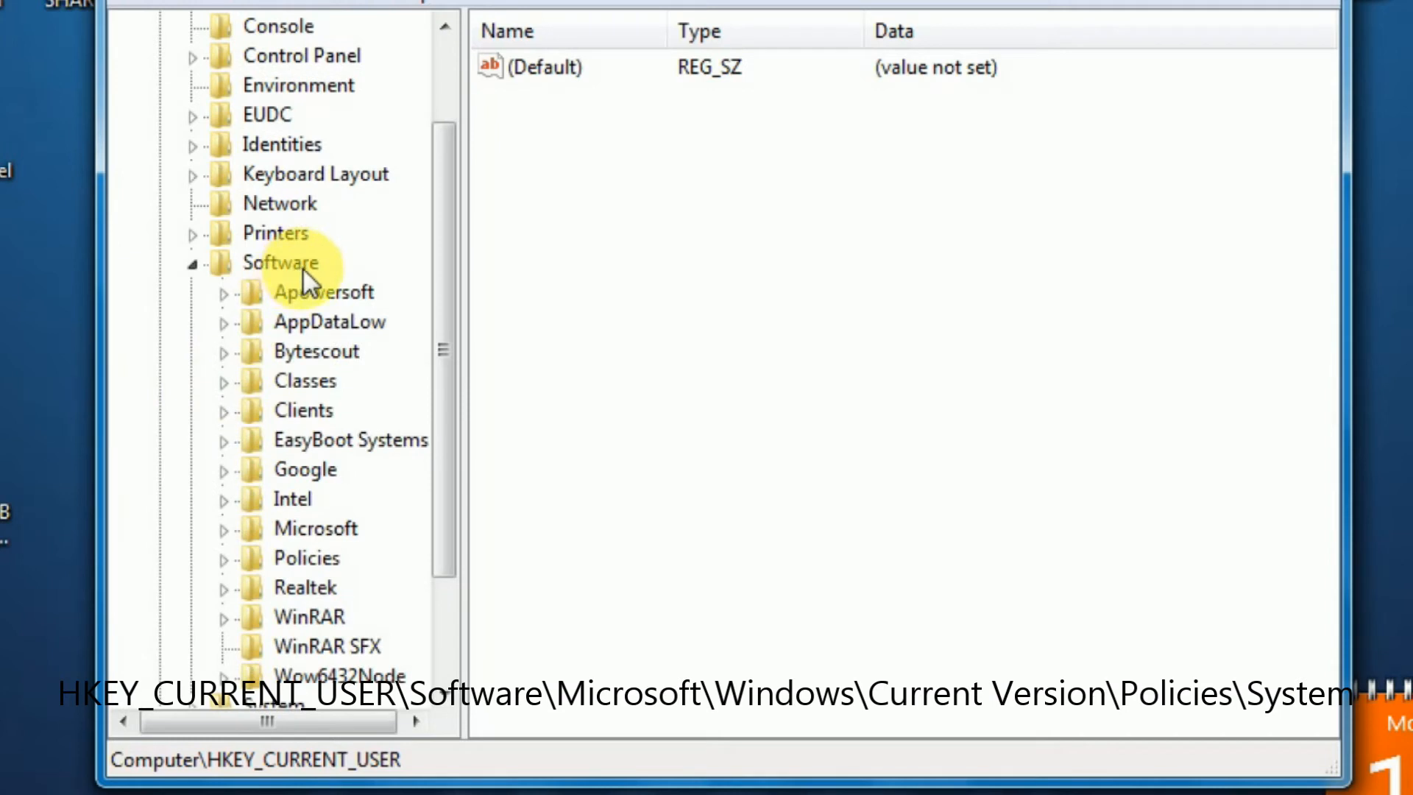
{"action": "scroll", "scroll_direction": "down", "scroll_amount": 3}
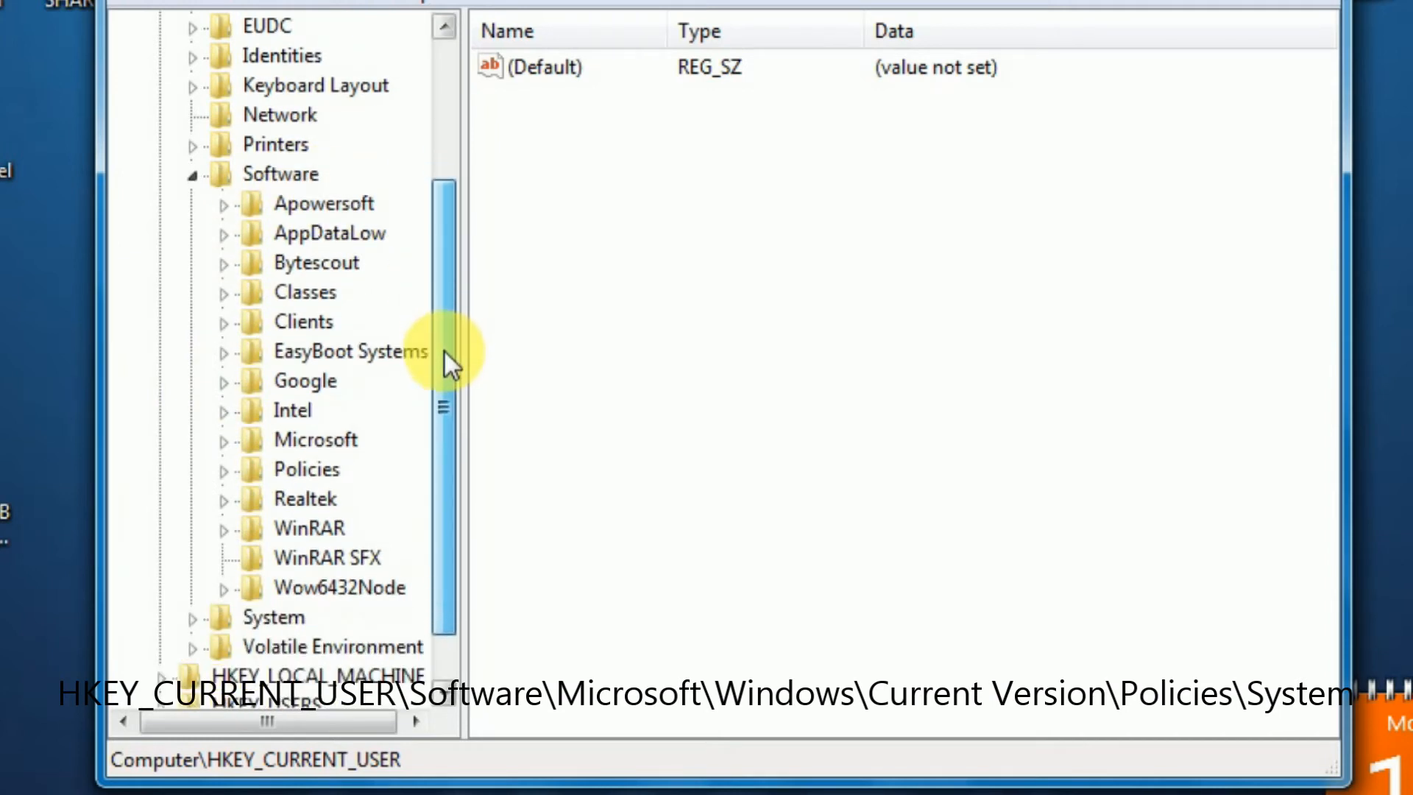
{"action": "left_click", "coordinate": [315, 439]}
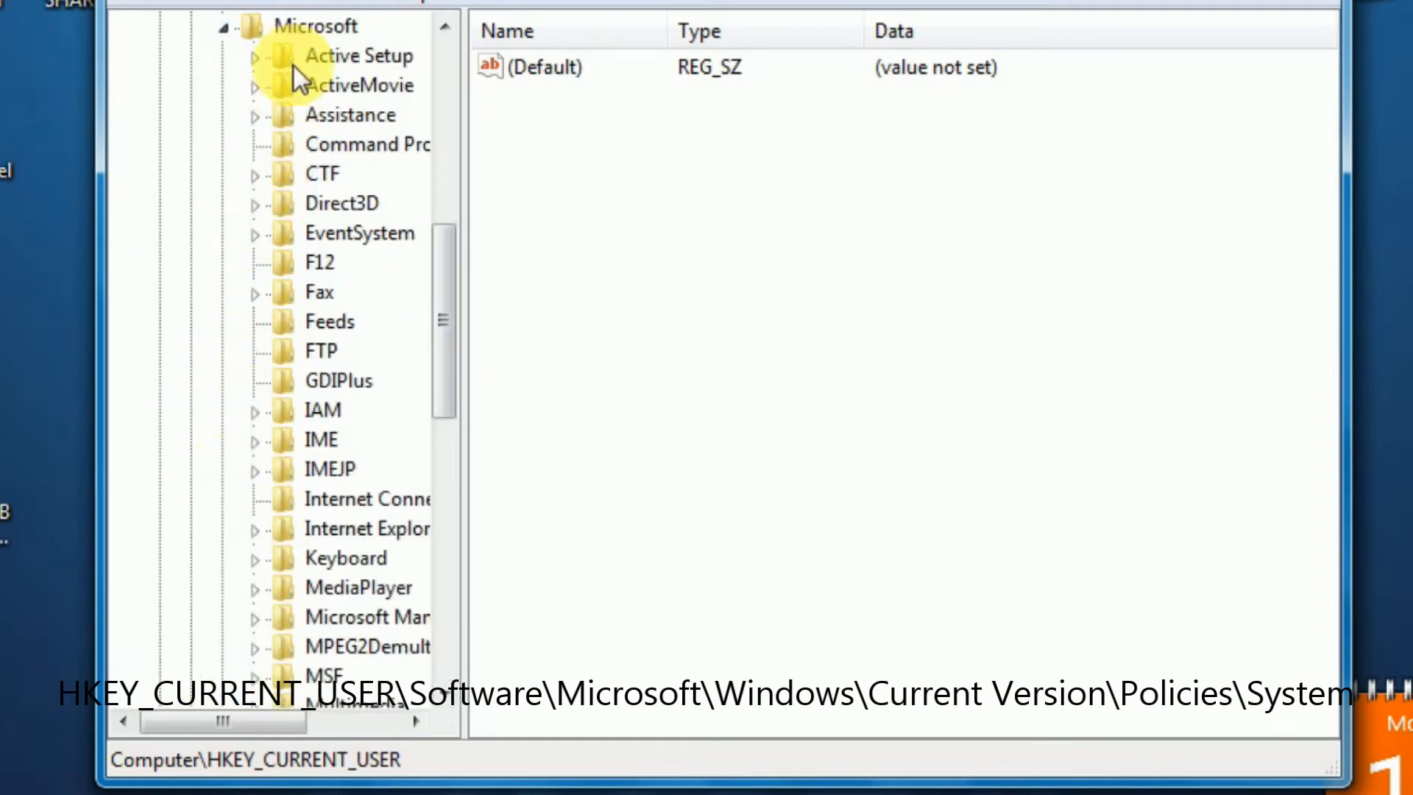
- Expand Windows, CurrentVersion and Policies, then select the System key showing DisableTaskMgr = 1
{"action": "scroll", "scroll_direction": "down", "scroll_amount": 3}
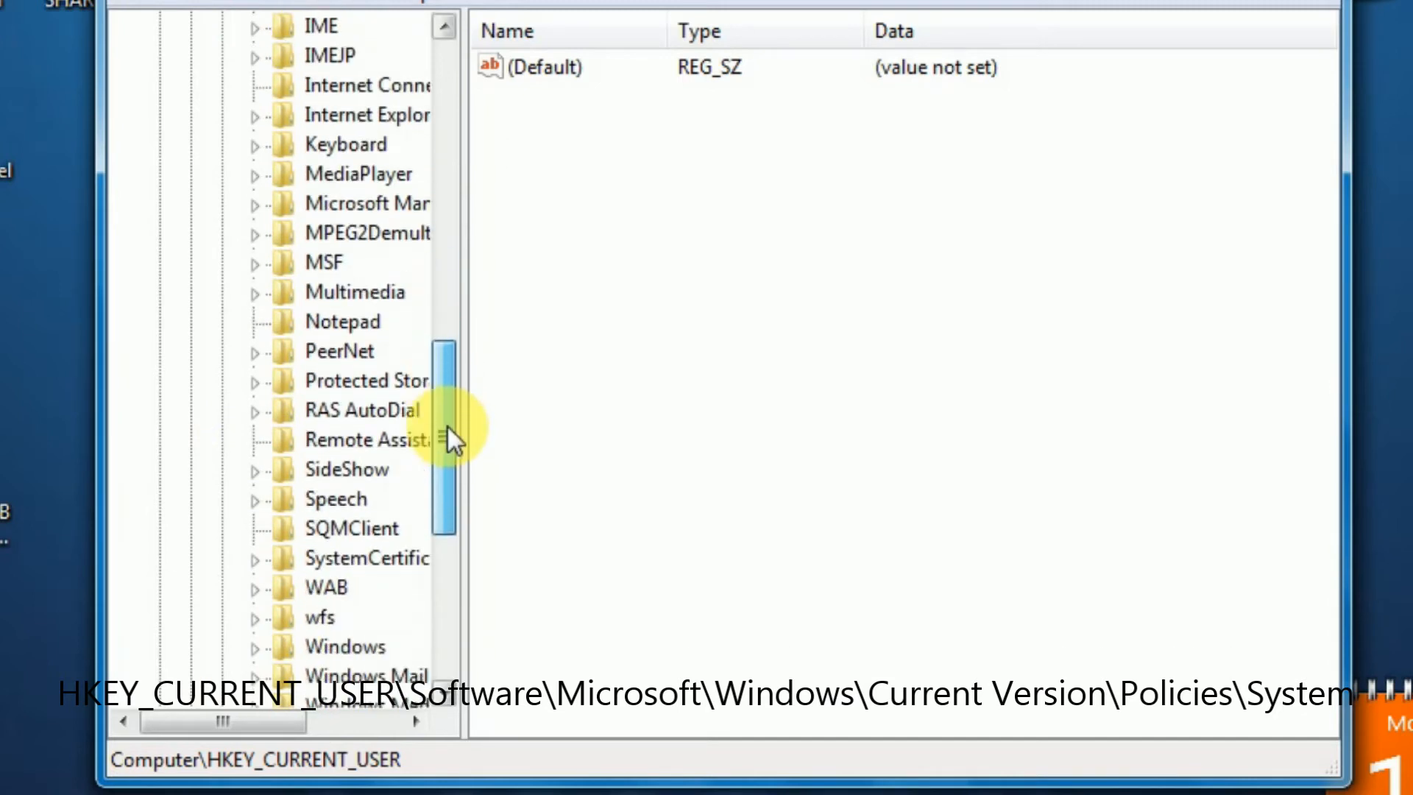
{"action": "scroll", "scroll_direction": "down", "scroll_amount": 3}
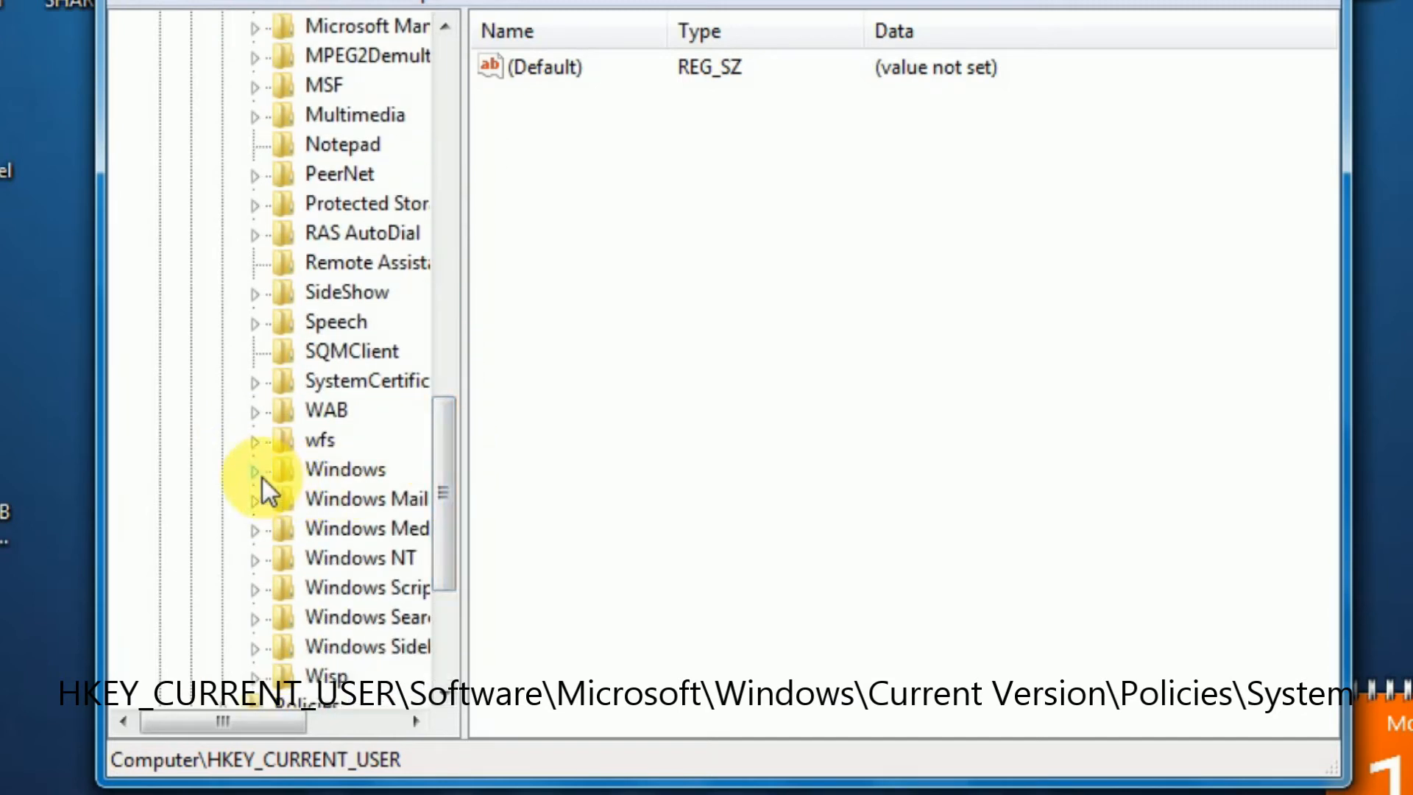
{"action": "left_click", "coordinate": [254, 467]}
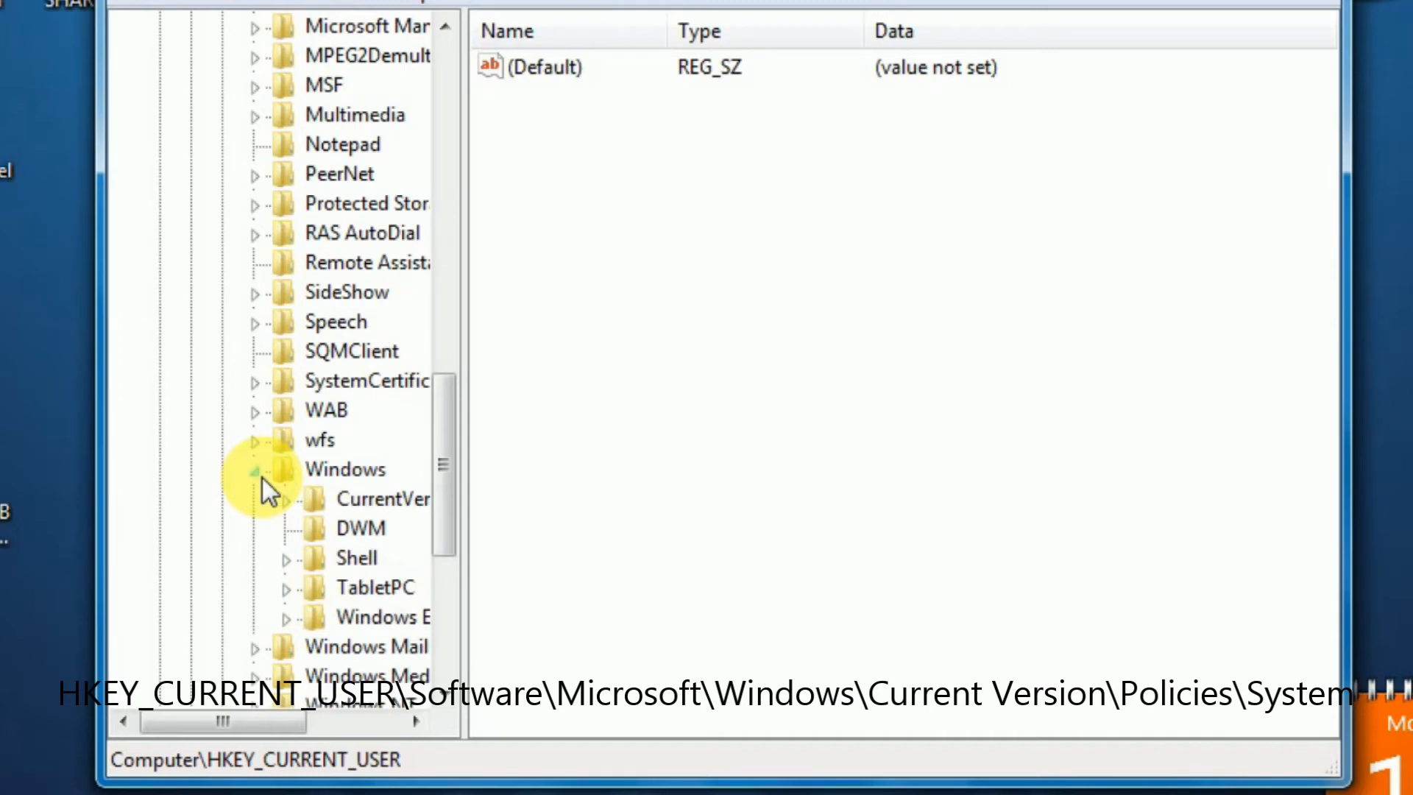
{"action": "scroll", "scroll_direction": "down", "scroll_amount": 3}
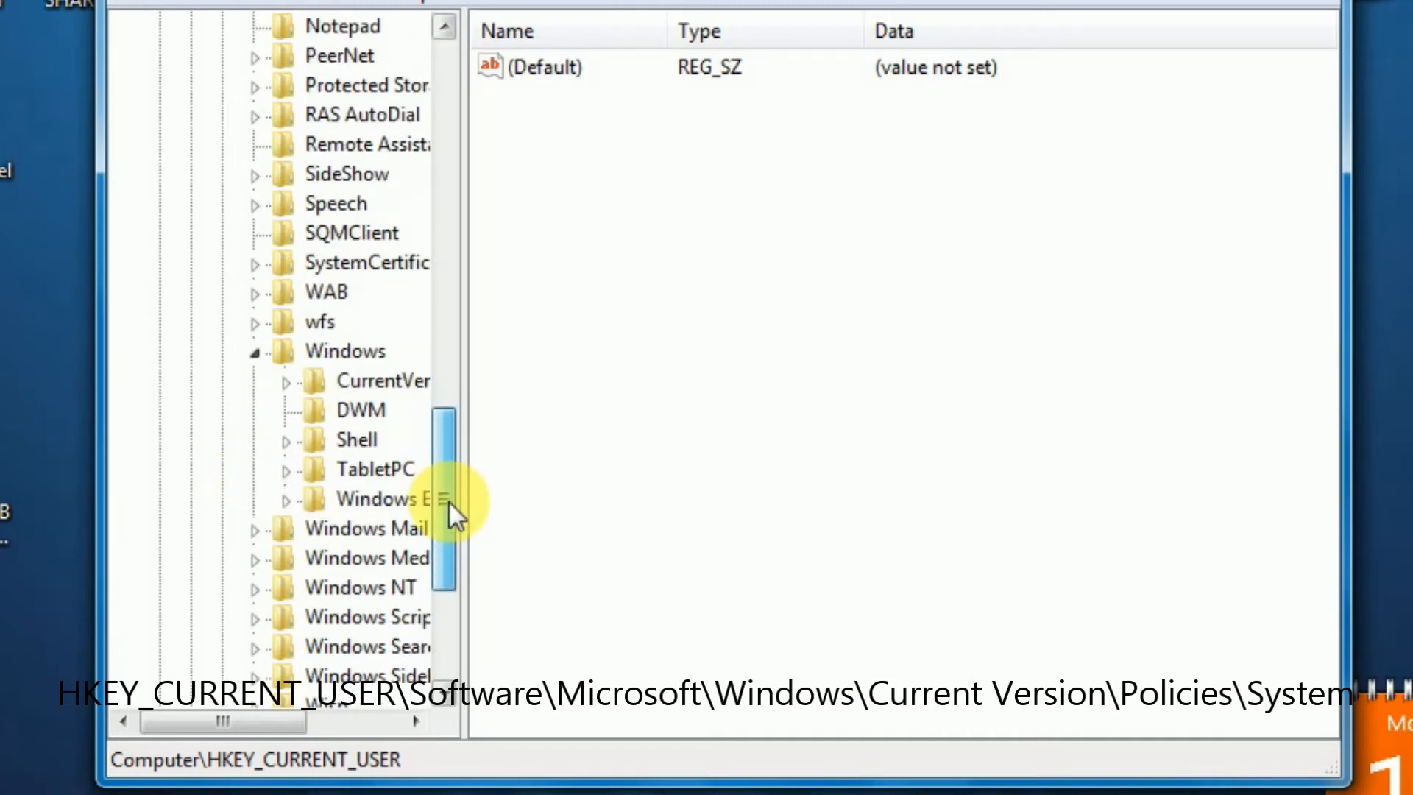
{"action": "mouse_move", "coordinate": [297, 400]}
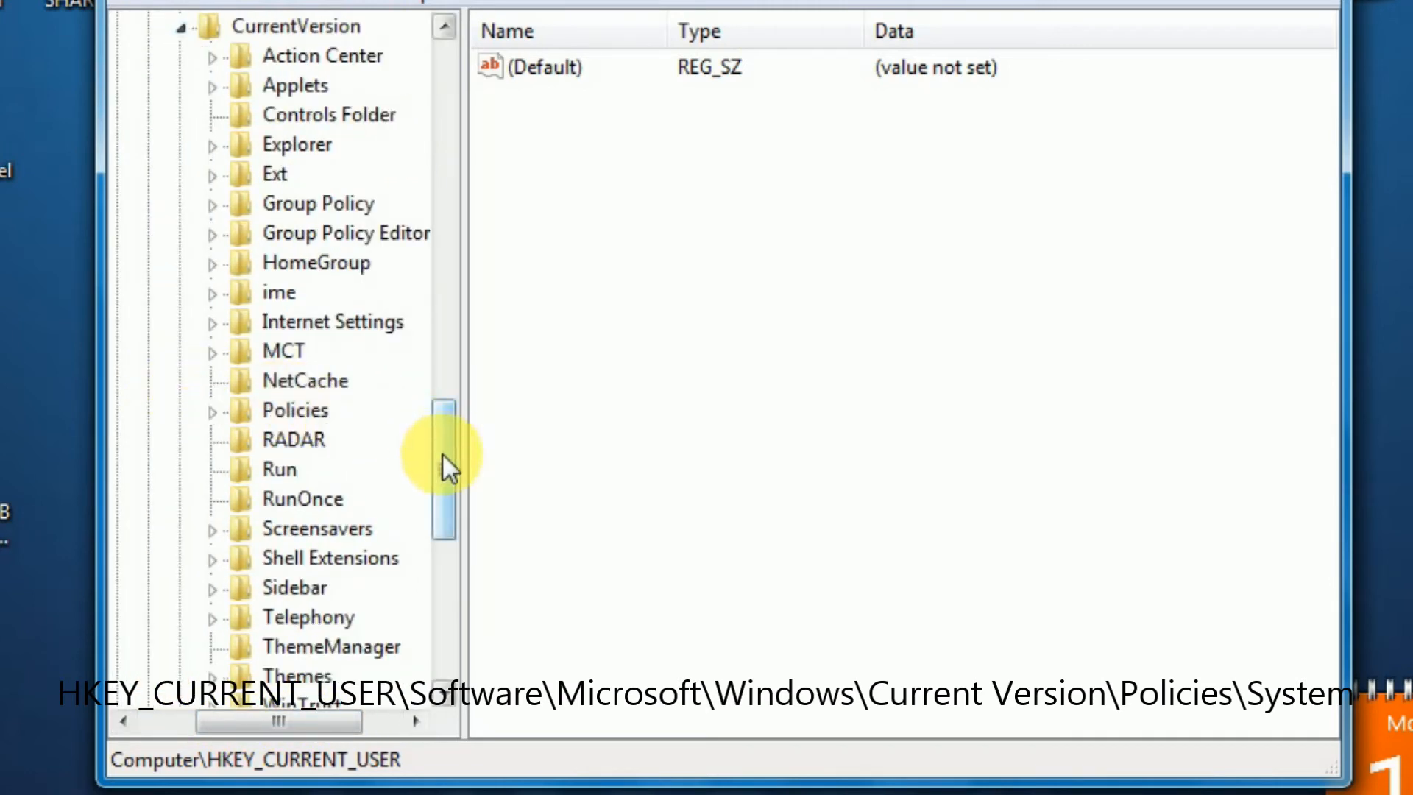
{"action": "left_click", "coordinate": [212, 410]}
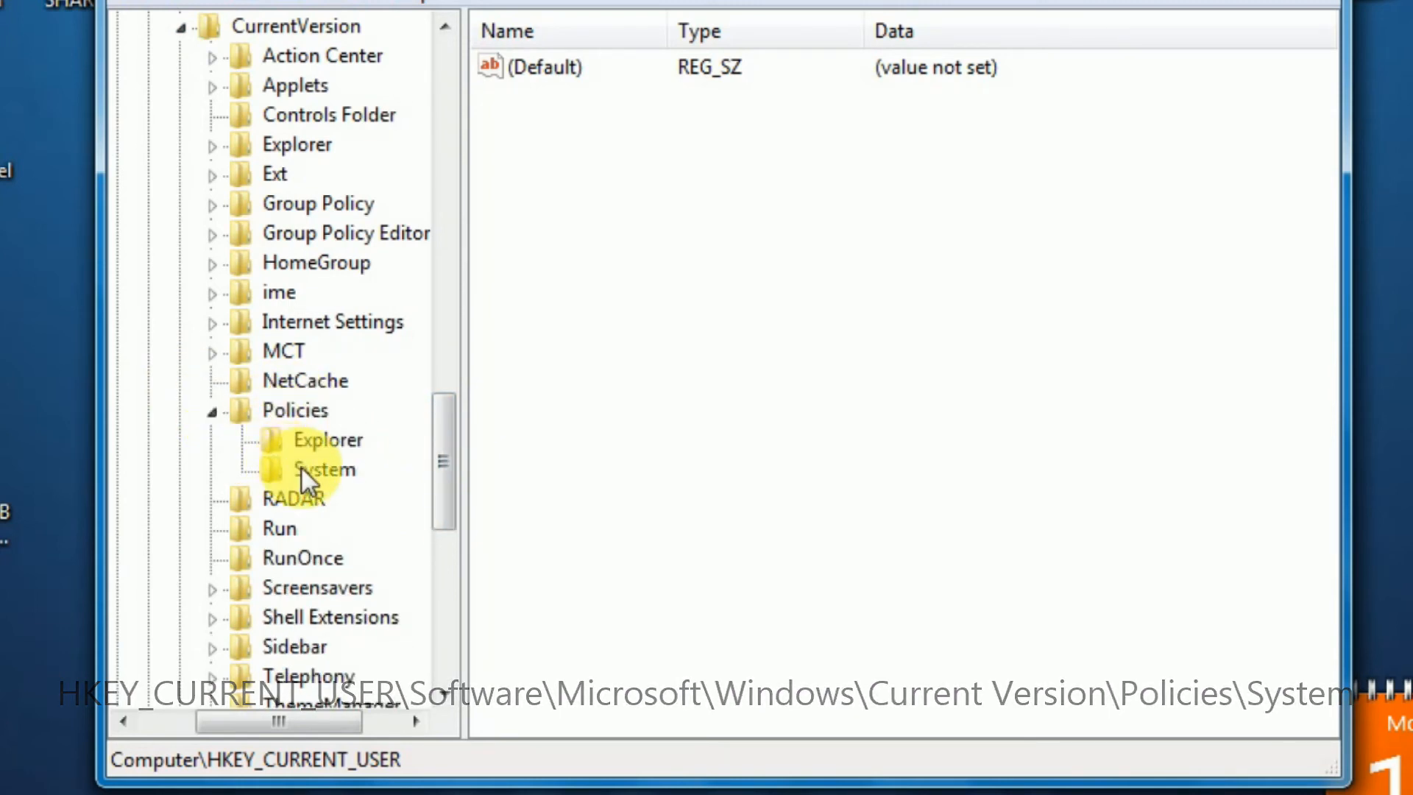
{"action": "left_click", "coordinate": [324, 468]}
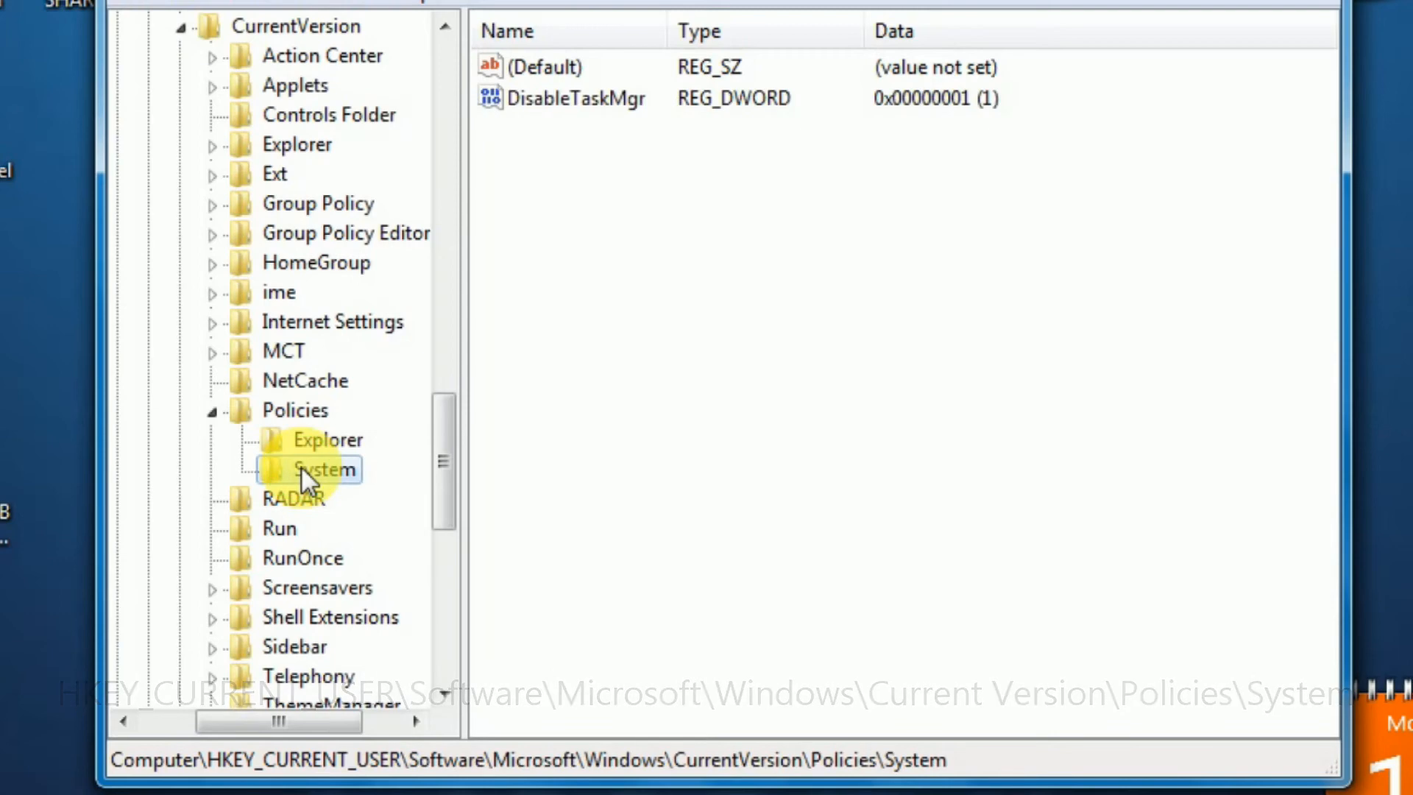
{"action": "left_click", "coordinate": [1136, 141]}
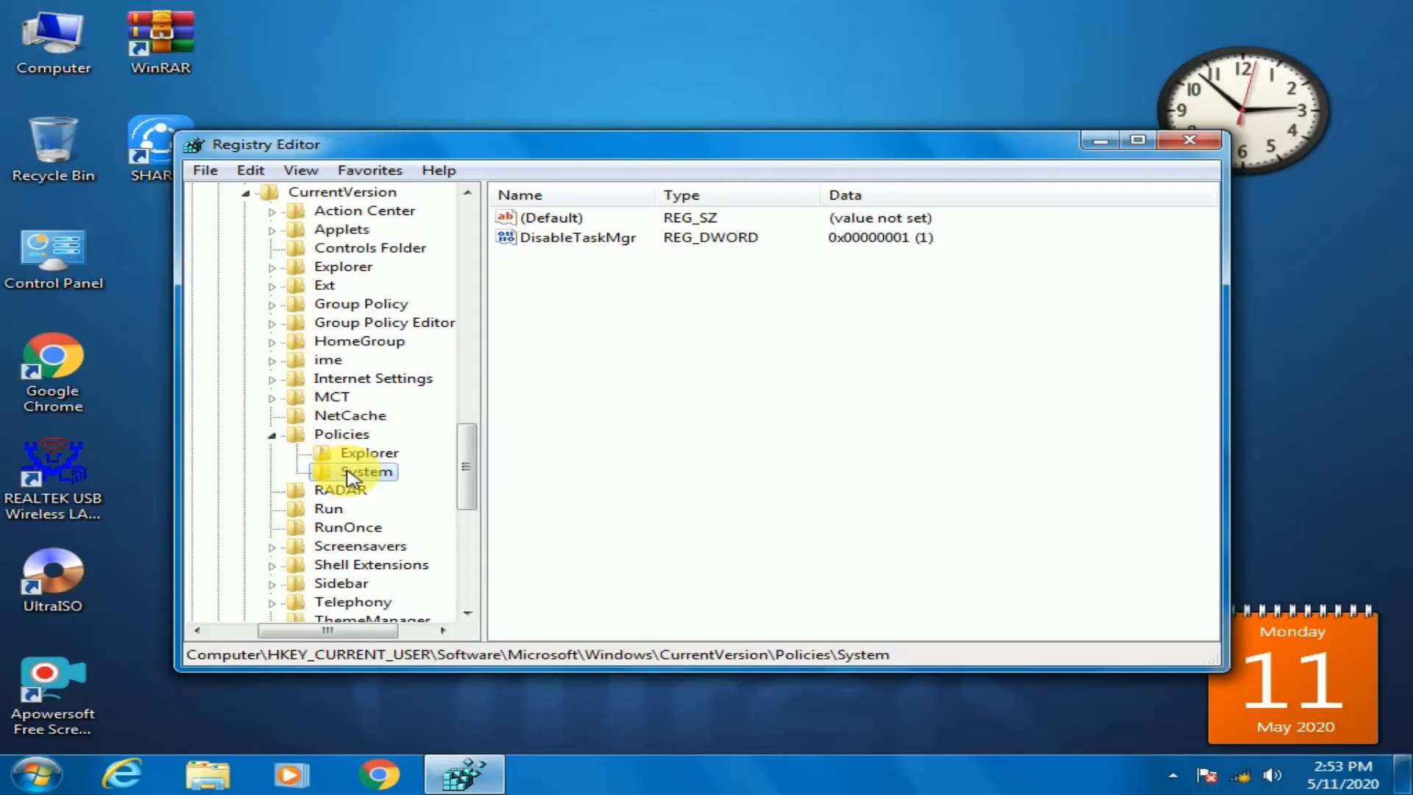
{"action": "mouse_move", "coordinate": [581, 237]}
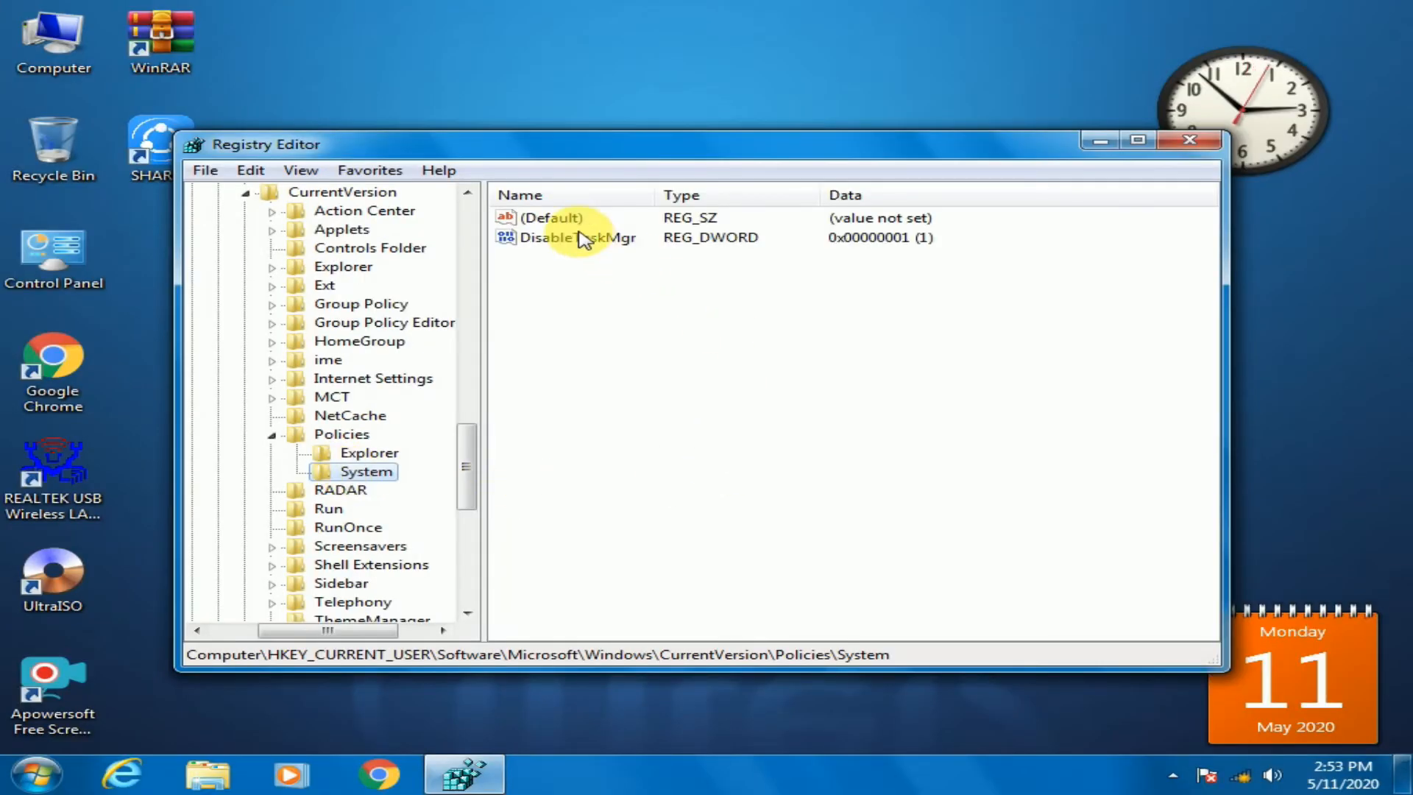
{"action": "mouse_move", "coordinate": [595, 252]}
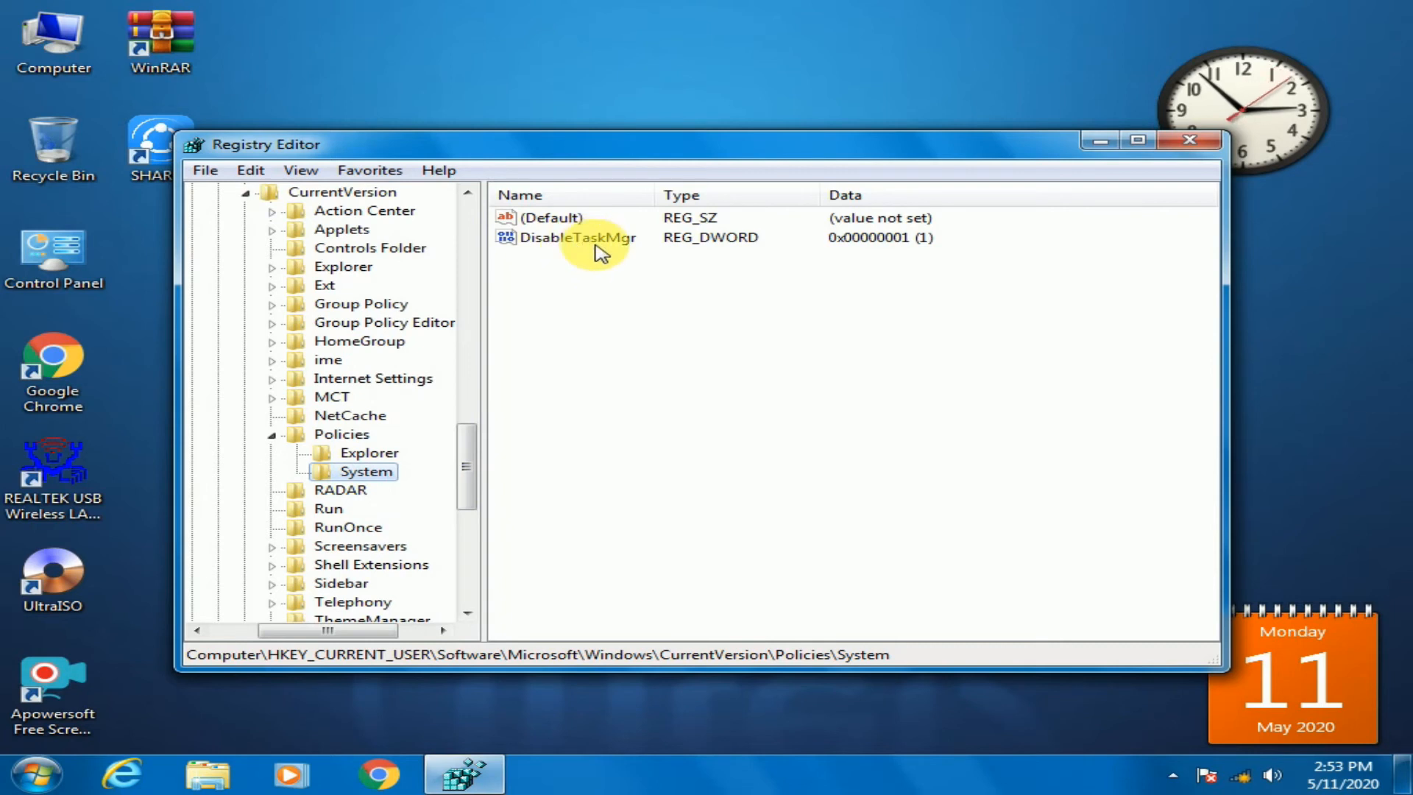
{"action": "mouse_move", "coordinate": [612, 275]}
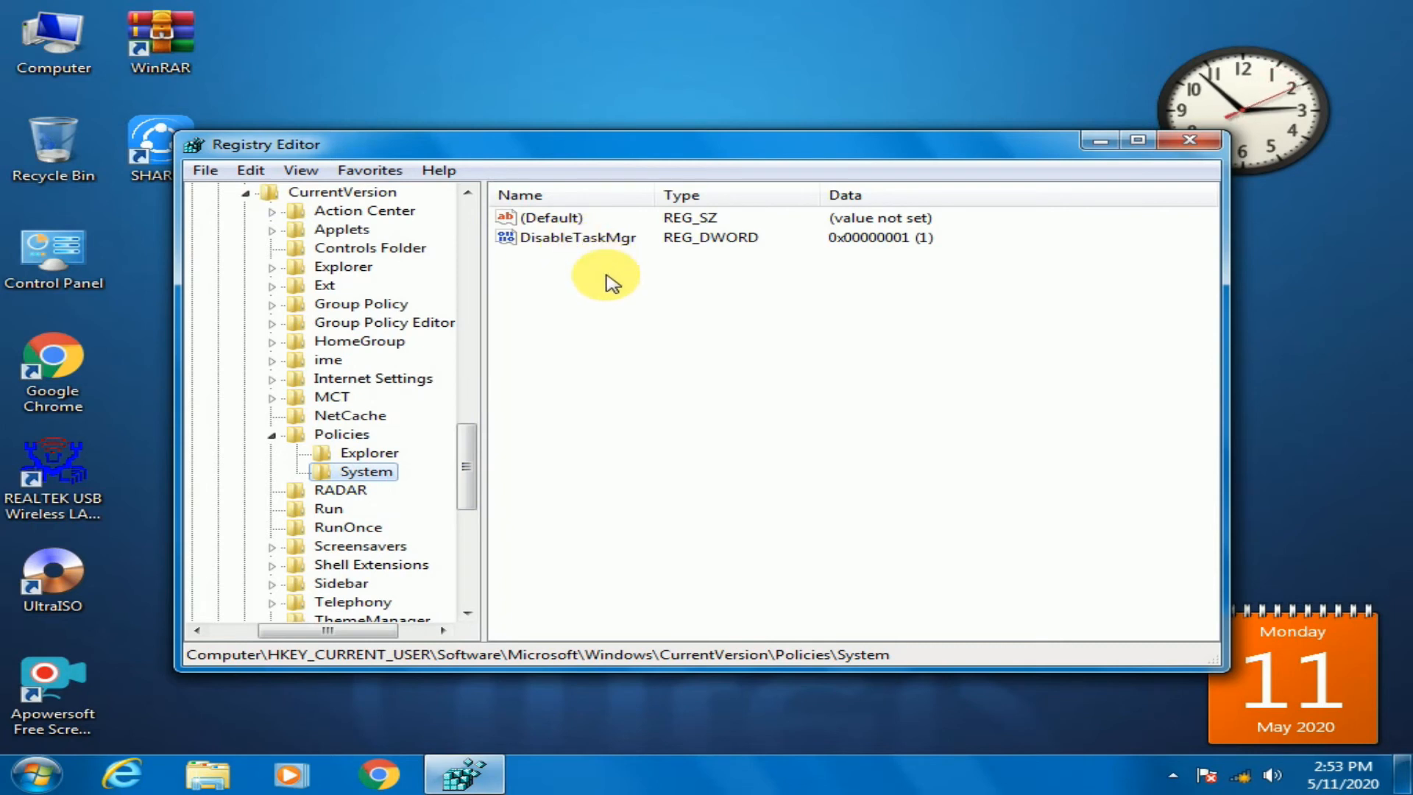
- Change the DisableTaskMgr DWORD value data from 1 to 0 and confirm
{"action": "double_click", "coordinate": [578, 237]}
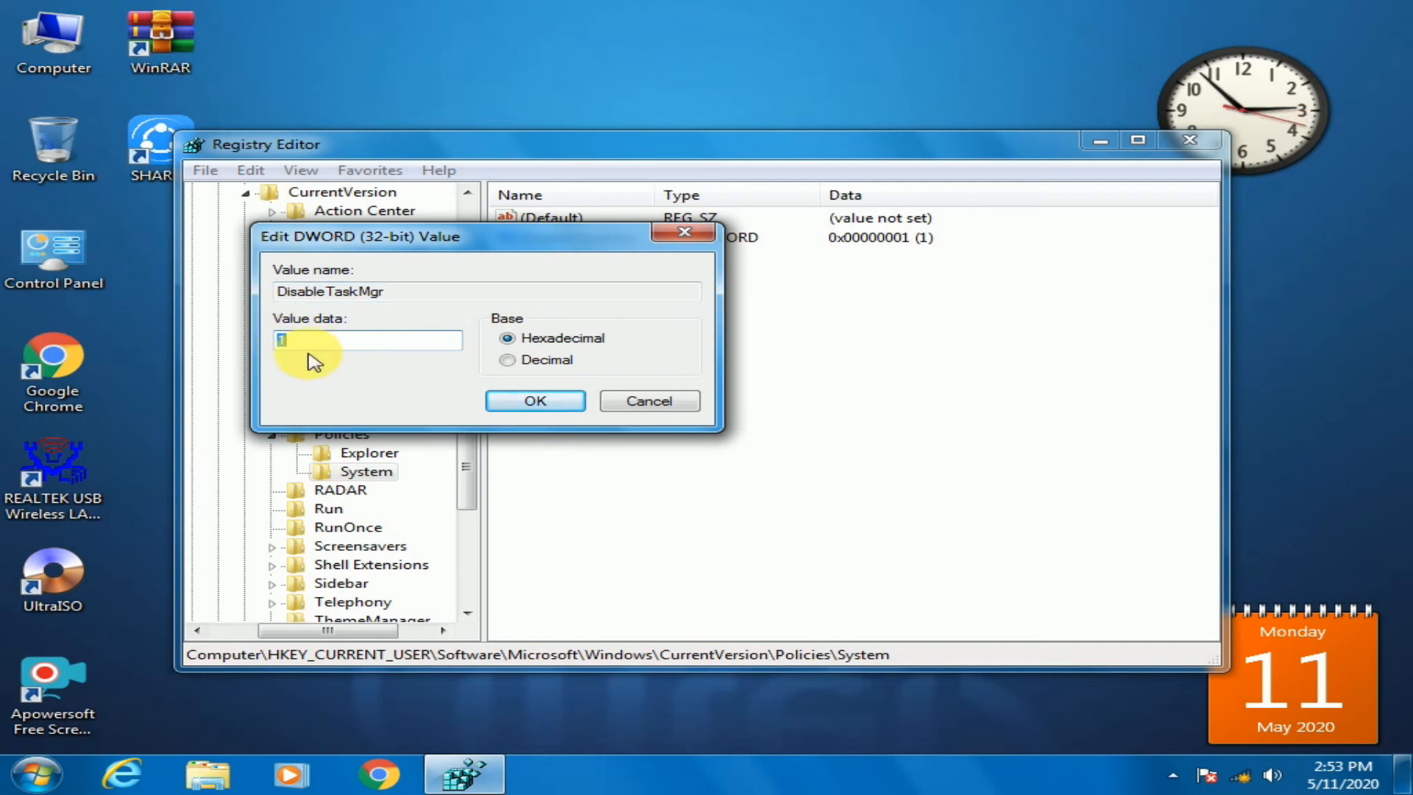
{"action": "type", "text": "0"}
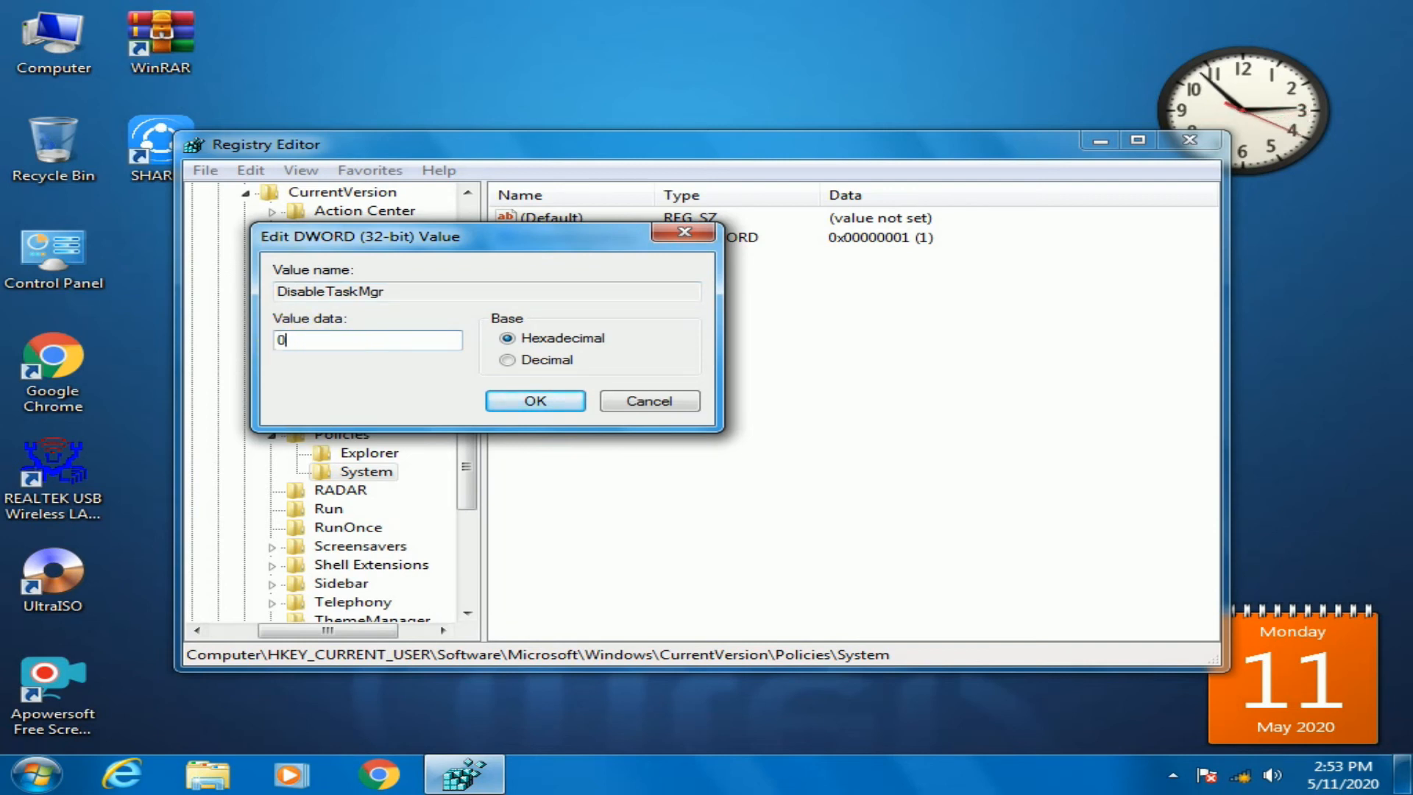
{"action": "mouse_move", "coordinate": [534, 400]}
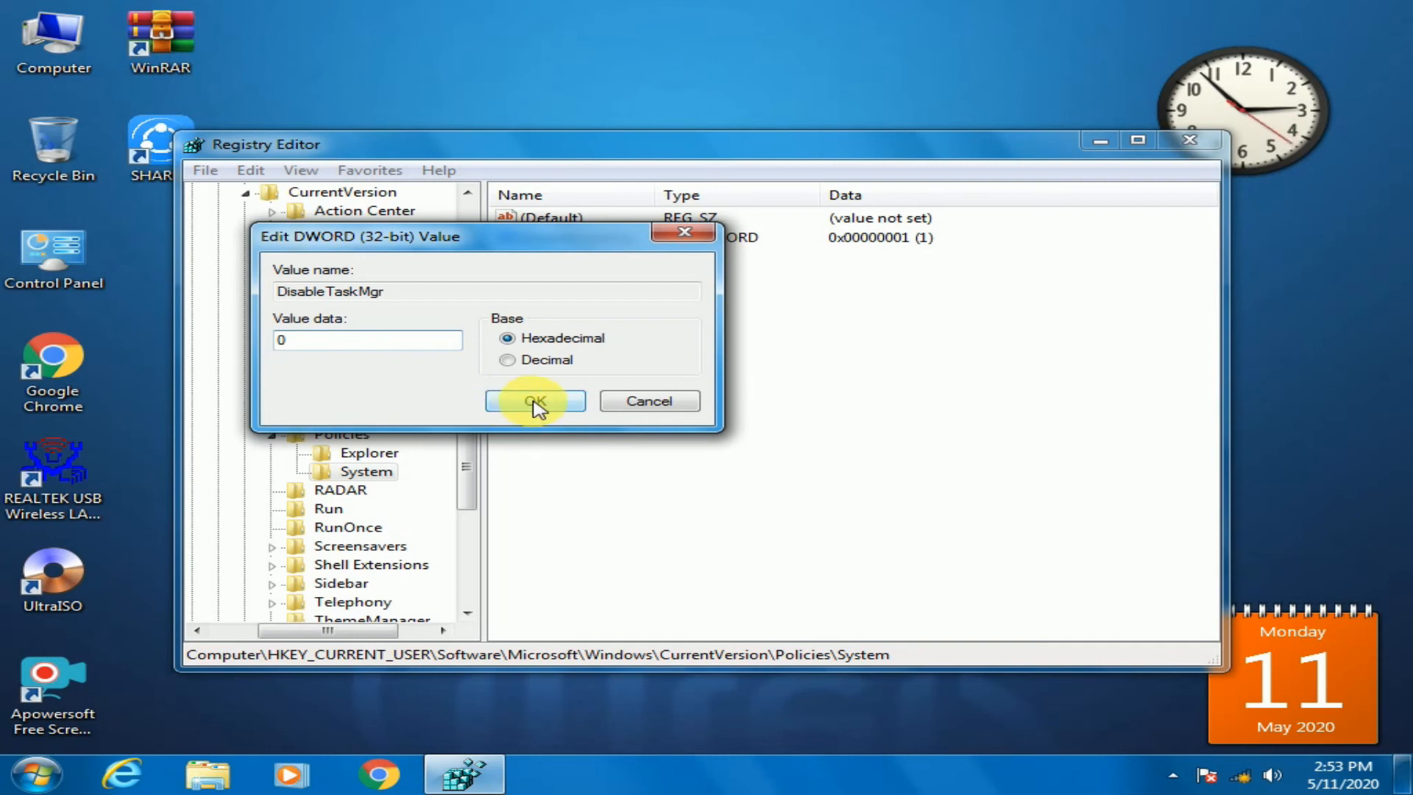
{"action": "left_click", "coordinate": [534, 400]}
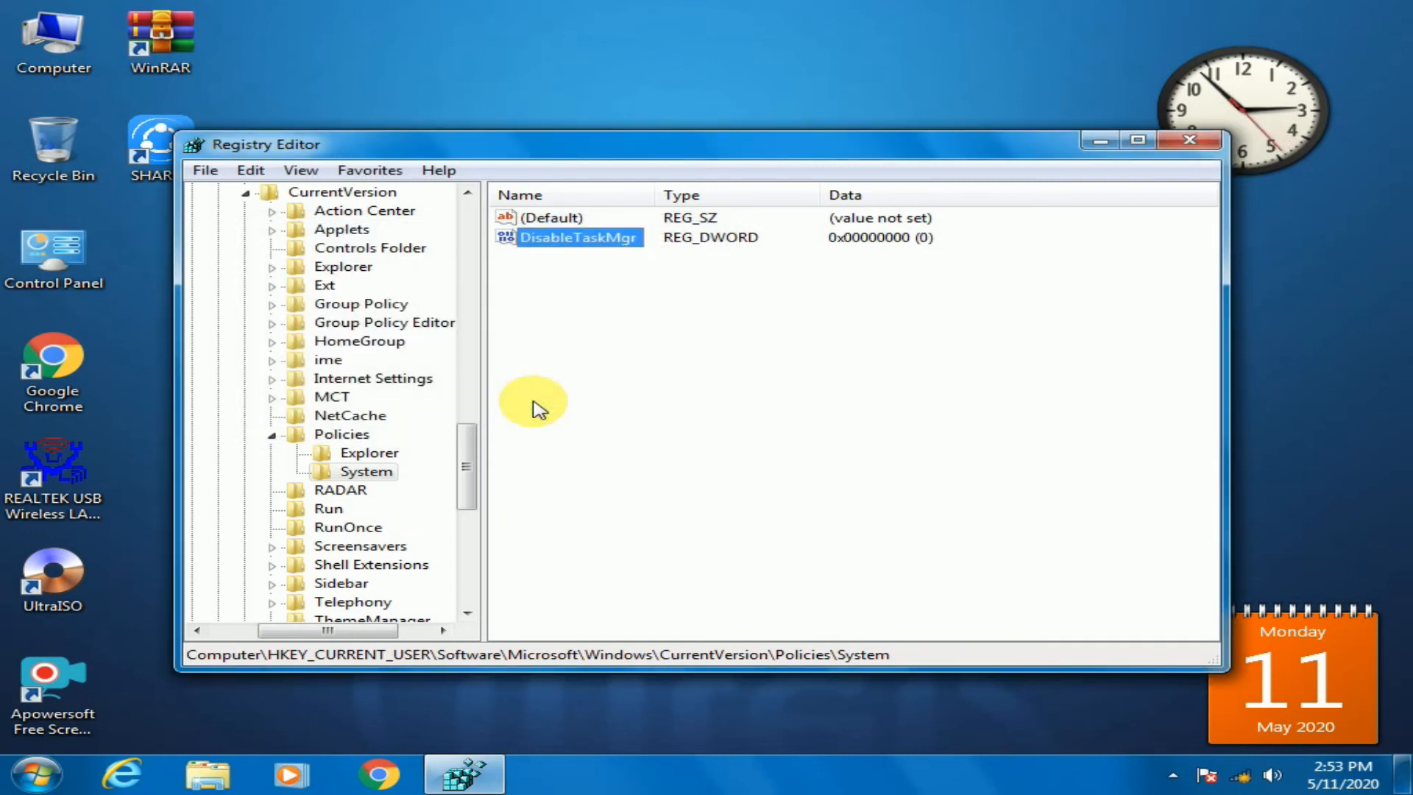
{"action": "mouse_move", "coordinate": [576, 406]}
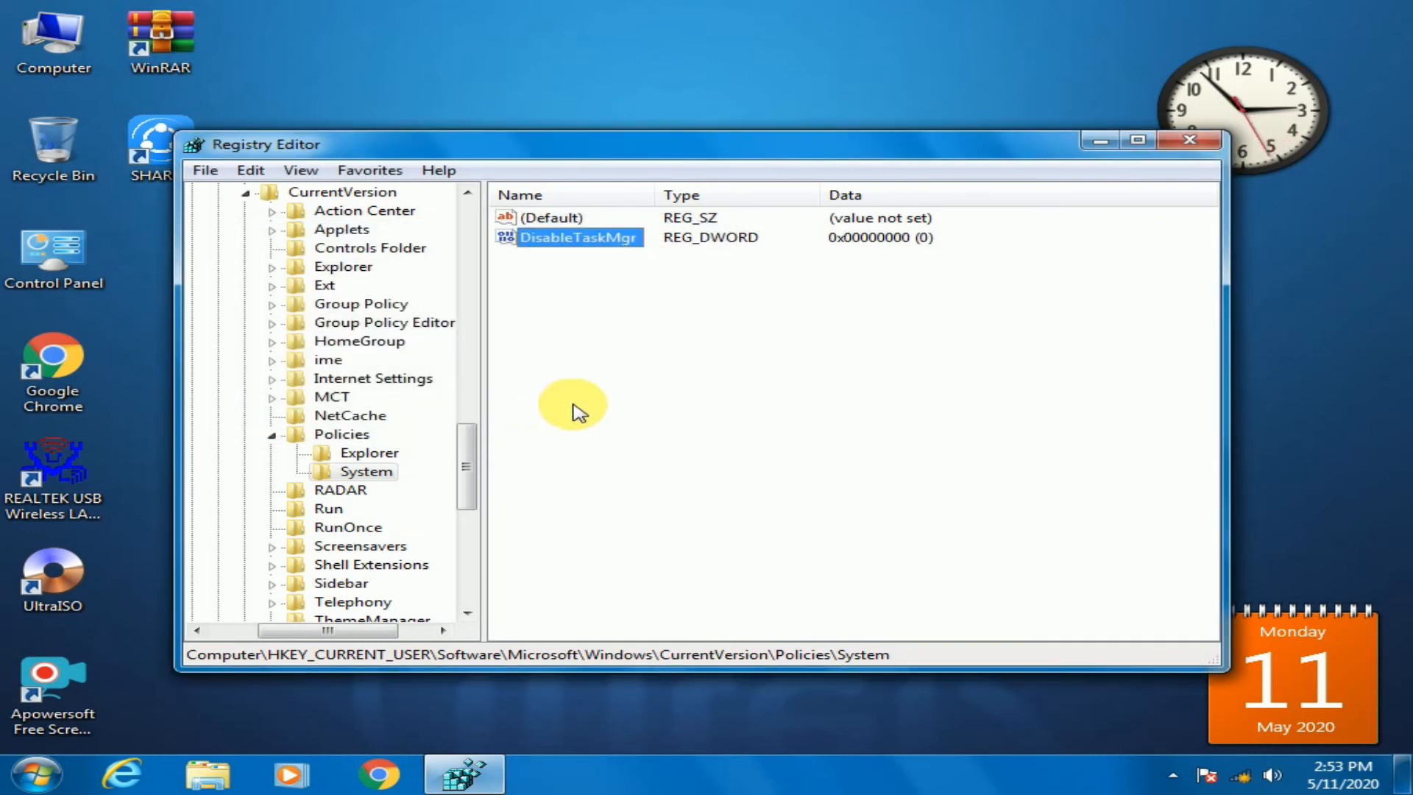
{"action": "mouse_move", "coordinate": [1177, 349]}
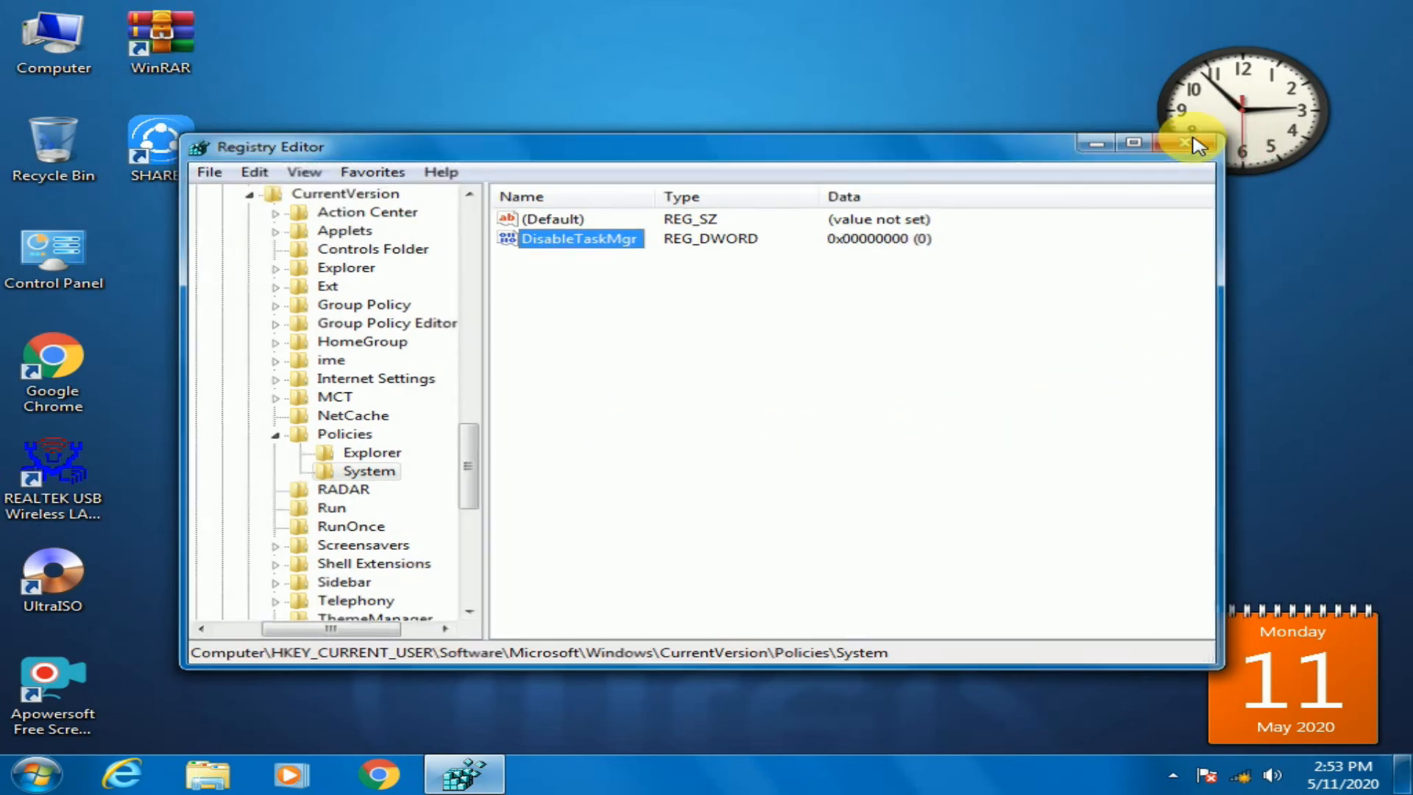
- Close Registry Editor and start Task Manager from the taskbar menu, now listing running applications
{"action": "left_click", "coordinate": [1181, 143]}
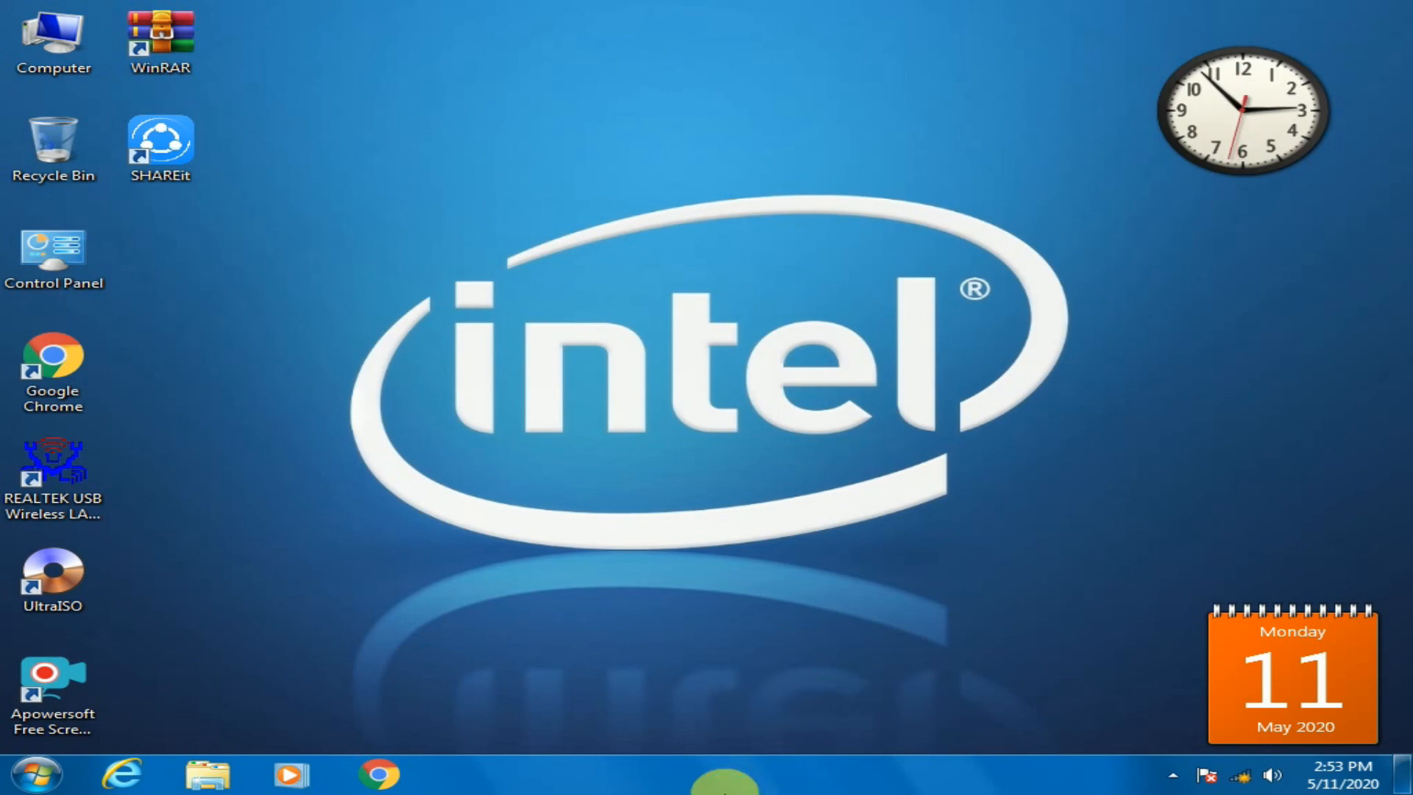
{"action": "right_click", "coordinate": [720, 780]}
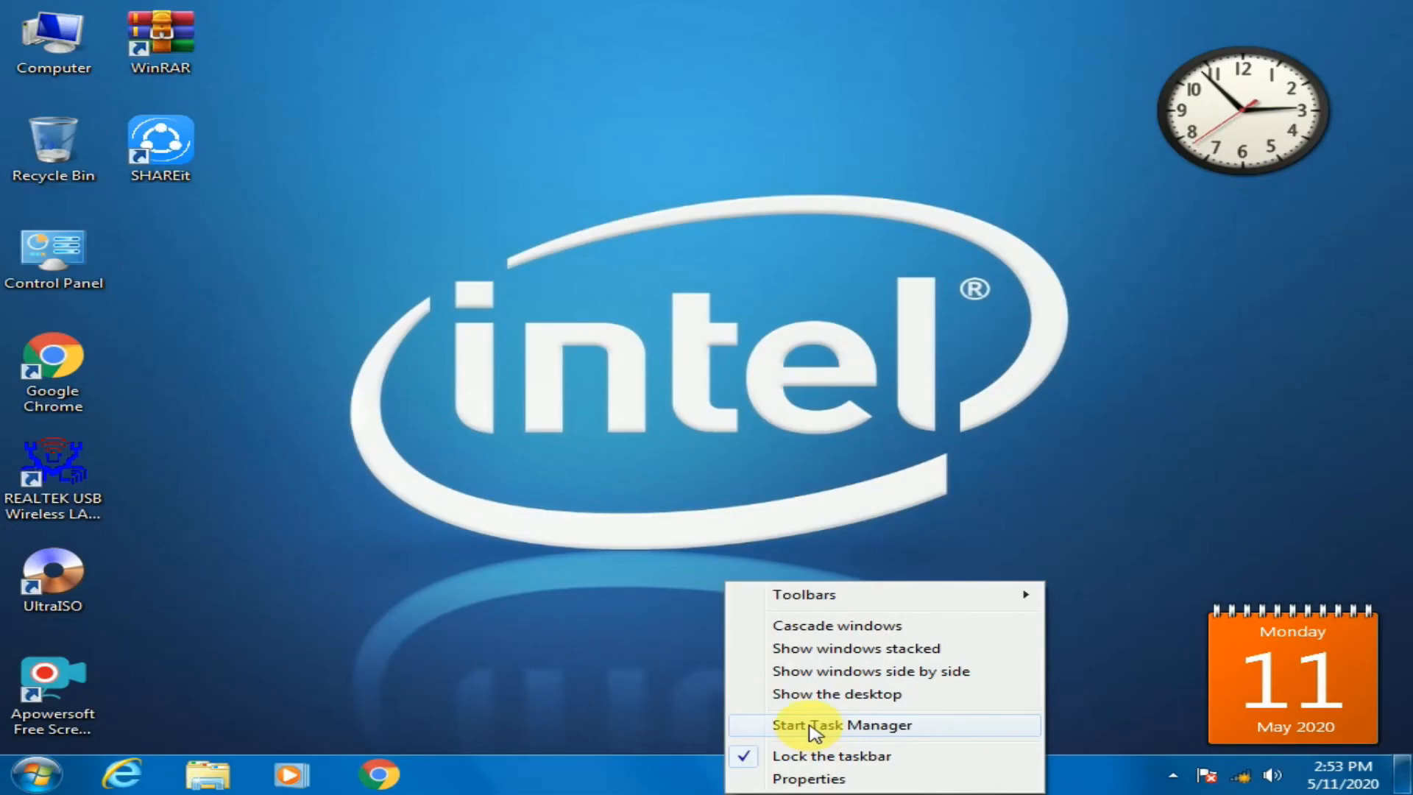
{"action": "left_click", "coordinate": [842, 724]}
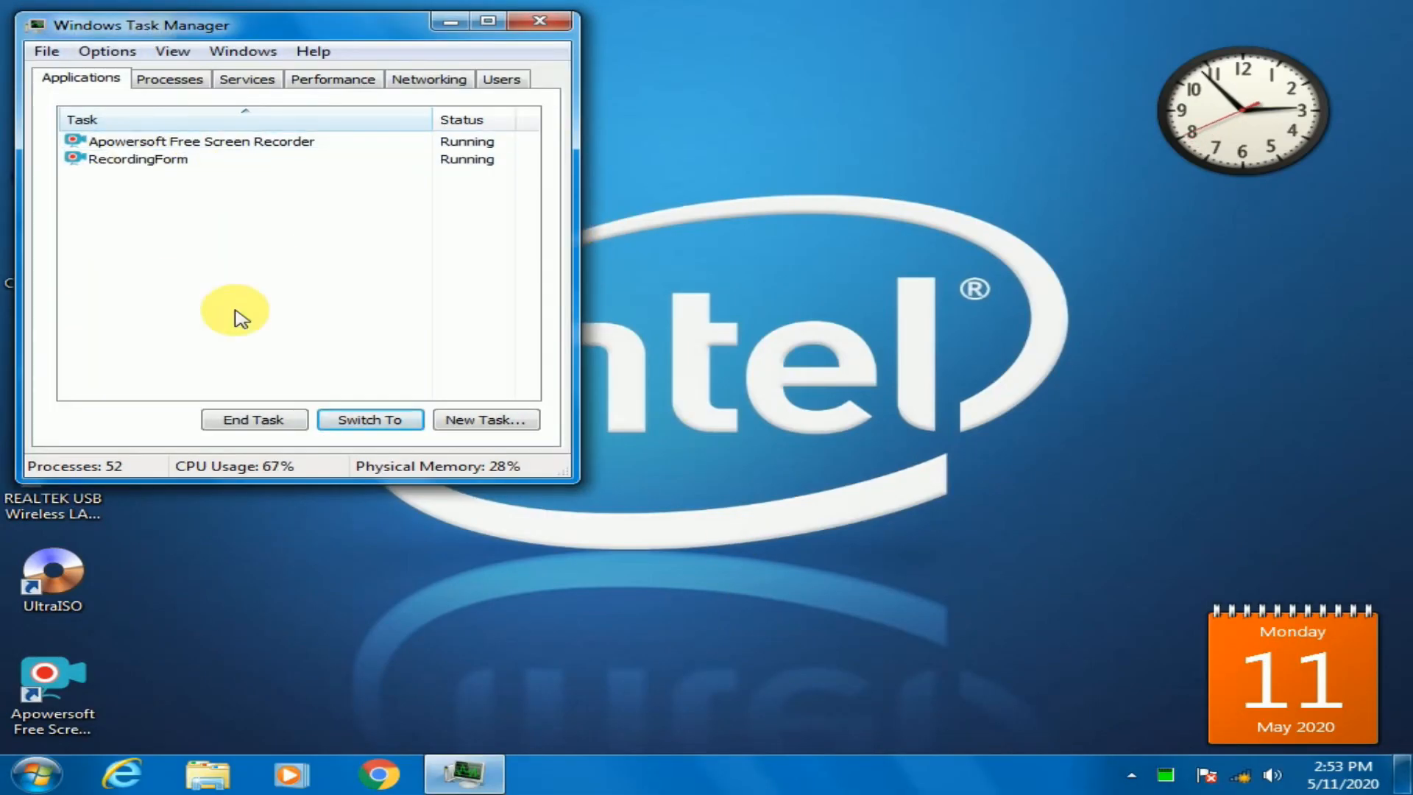